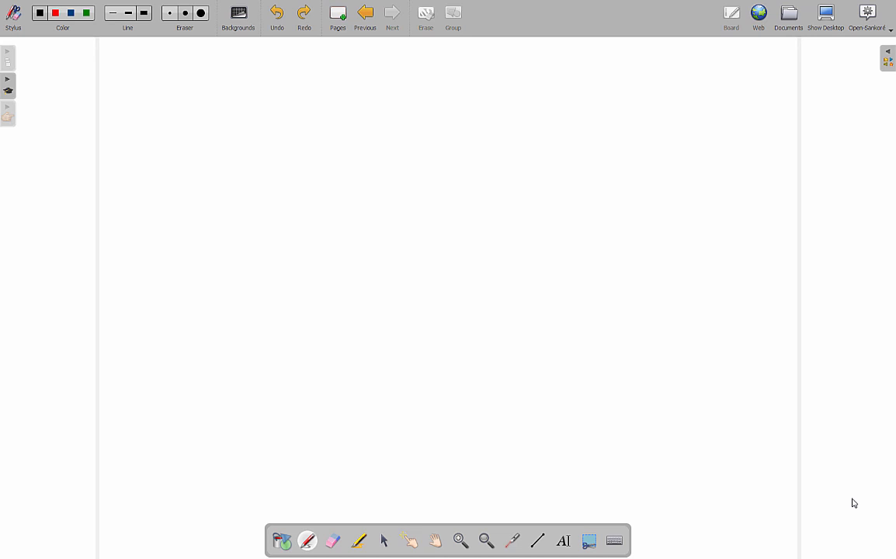
pyautogui.moveTo(130, 260)
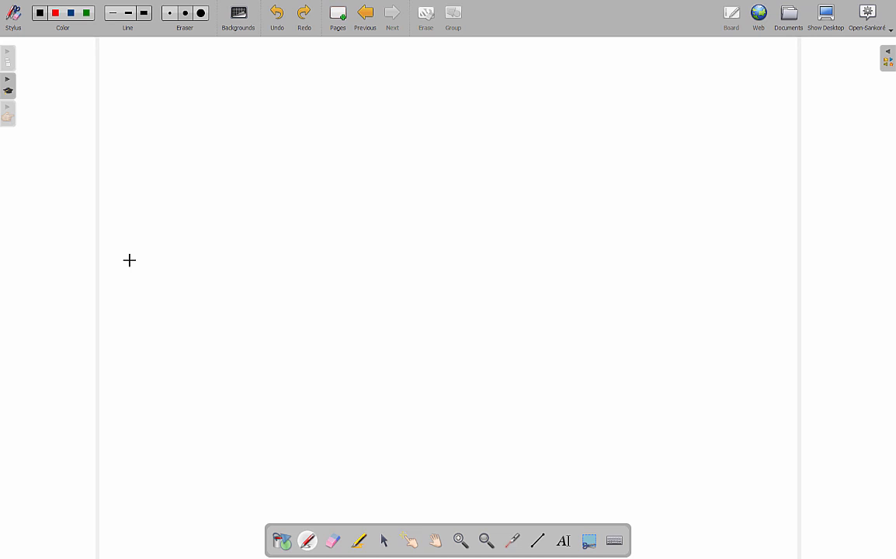
pyautogui.moveTo(206, 197)
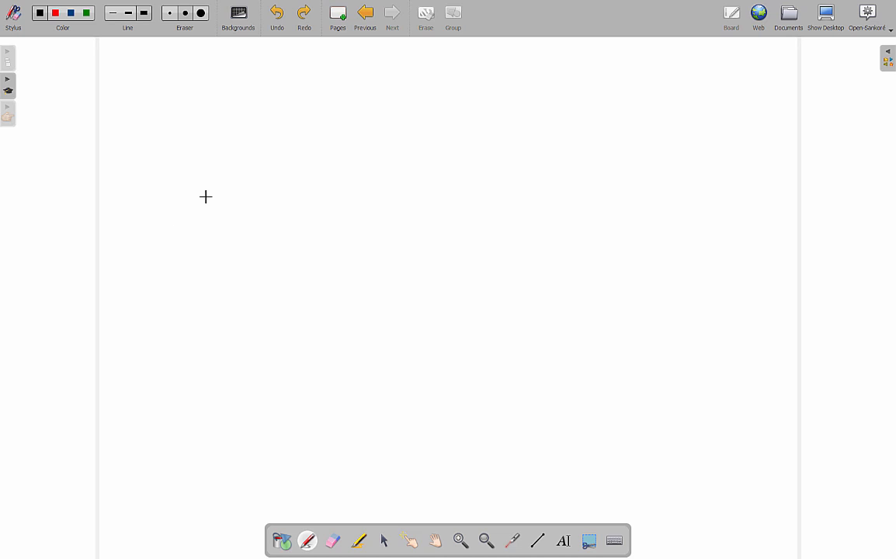
pyautogui.moveTo(160, 244)
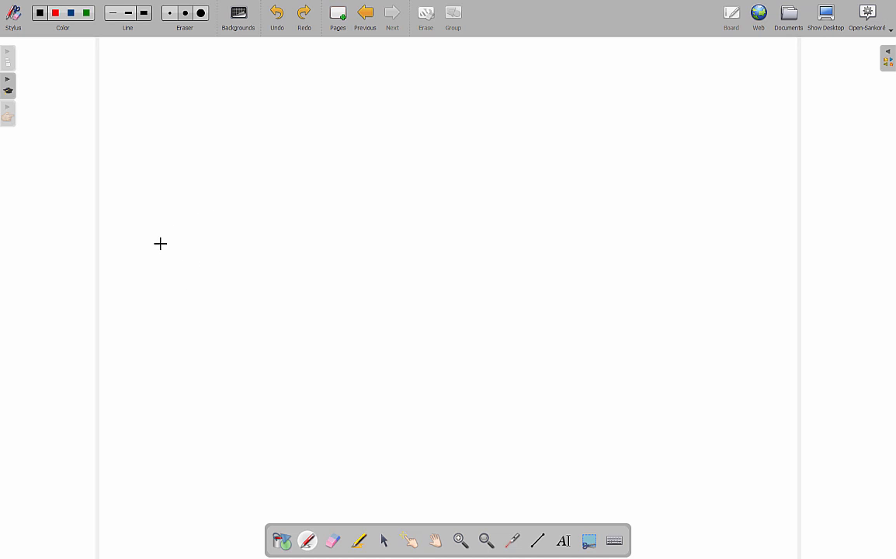
pyautogui.moveTo(164, 247)
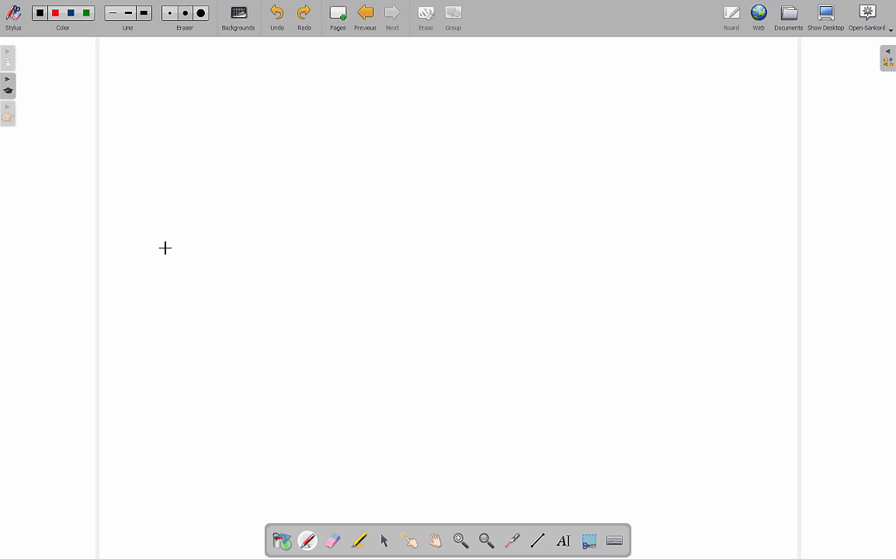
pyautogui.moveTo(222, 226)
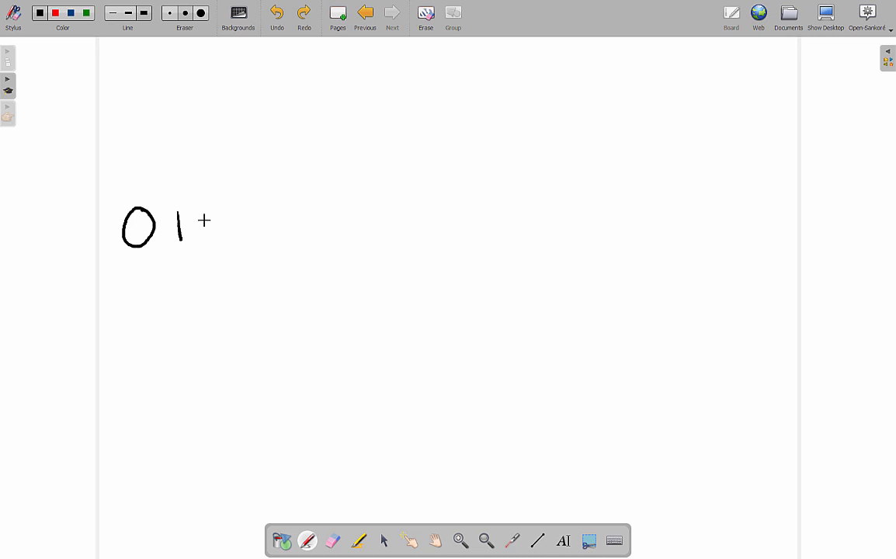
# Handwrite the digits 2 through 9 after the 1, completing the 0–9 row.
pyautogui.moveTo(206, 226); pyautogui.dragTo(264, 229)
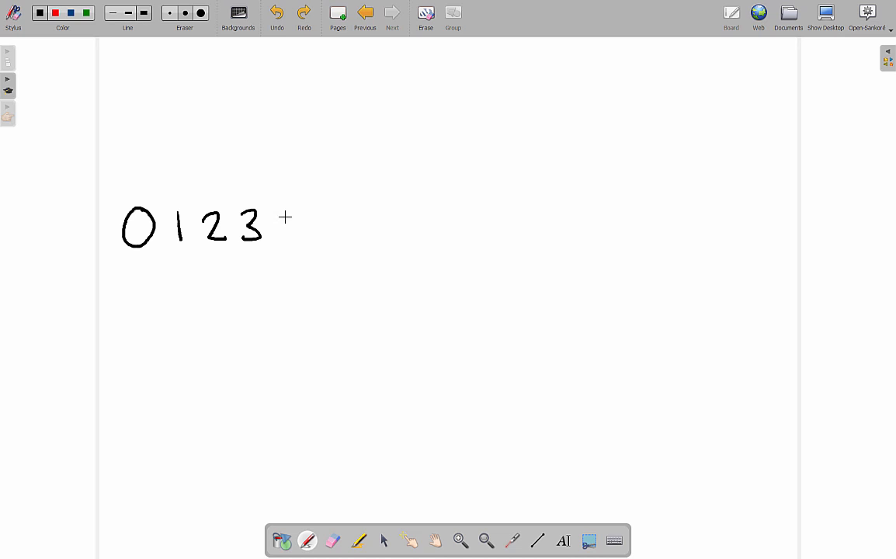
pyautogui.moveTo(279, 225); pyautogui.dragTo(337, 229)
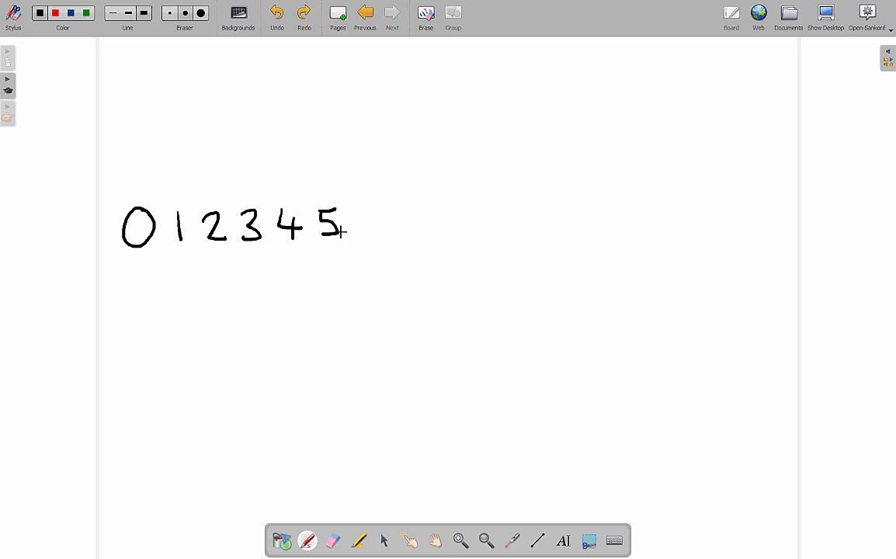
pyautogui.moveTo(342, 225); pyautogui.dragTo(420, 225)
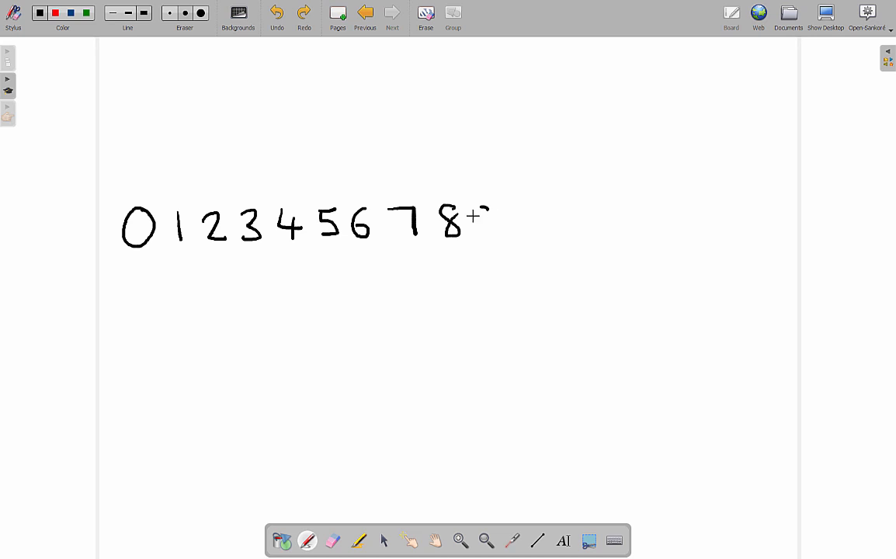
pyautogui.moveTo(480, 213); pyautogui.dragTo(489, 237)
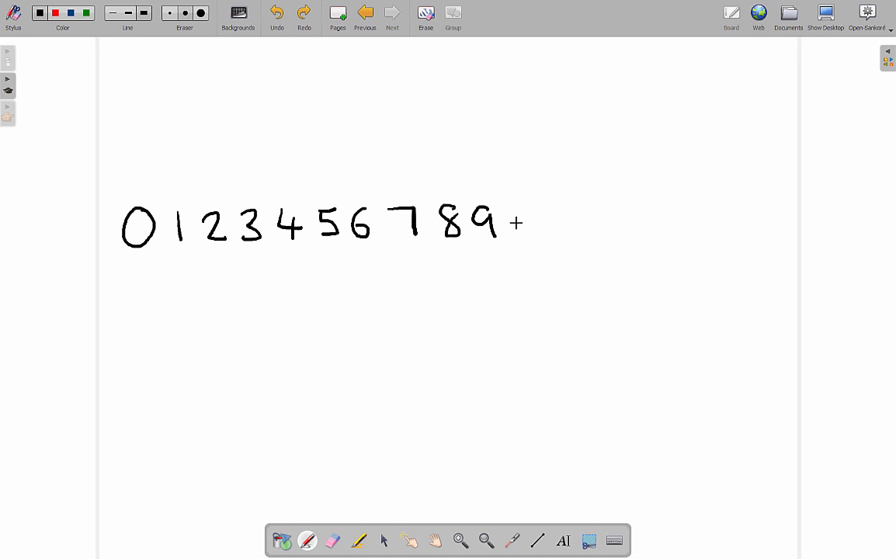
pyautogui.moveTo(351, 122)
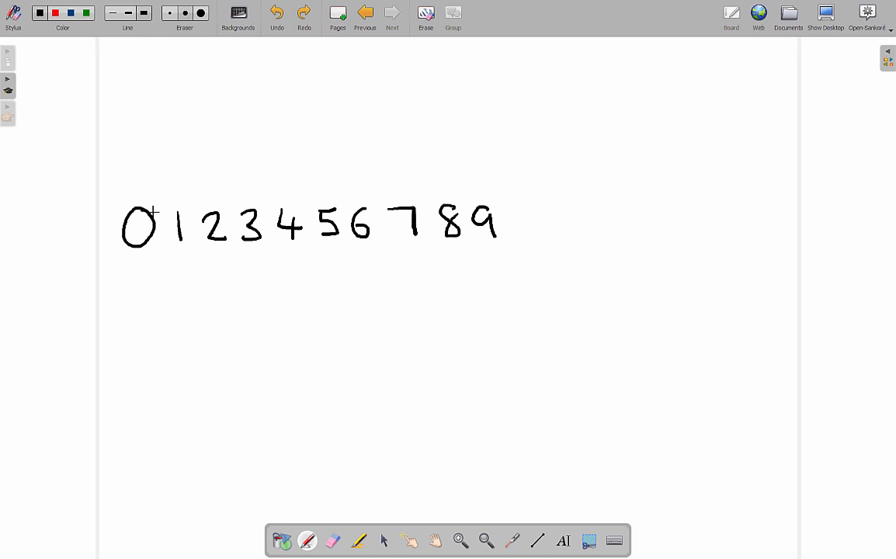
pyautogui.moveTo(474, 198)
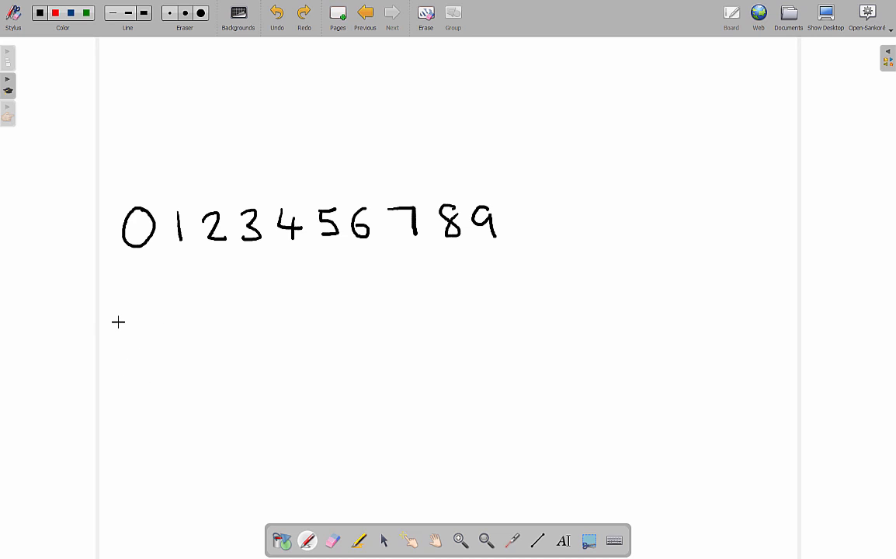
# Handwrite 10, 11, 12 and 13 on a second line beneath the digit row.
pyautogui.moveTo(117, 334); pyautogui.dragTo(159, 334)
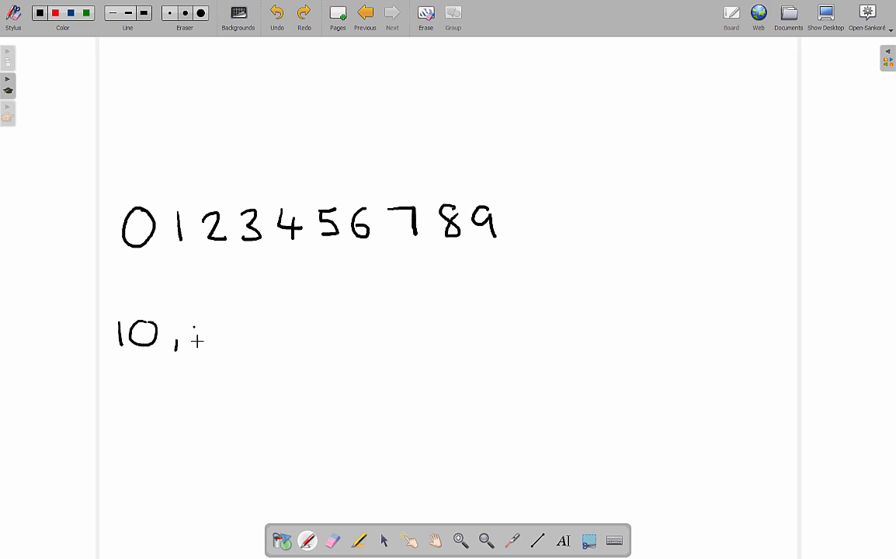
pyautogui.moveTo(210, 326); pyautogui.dragTo(240, 350)
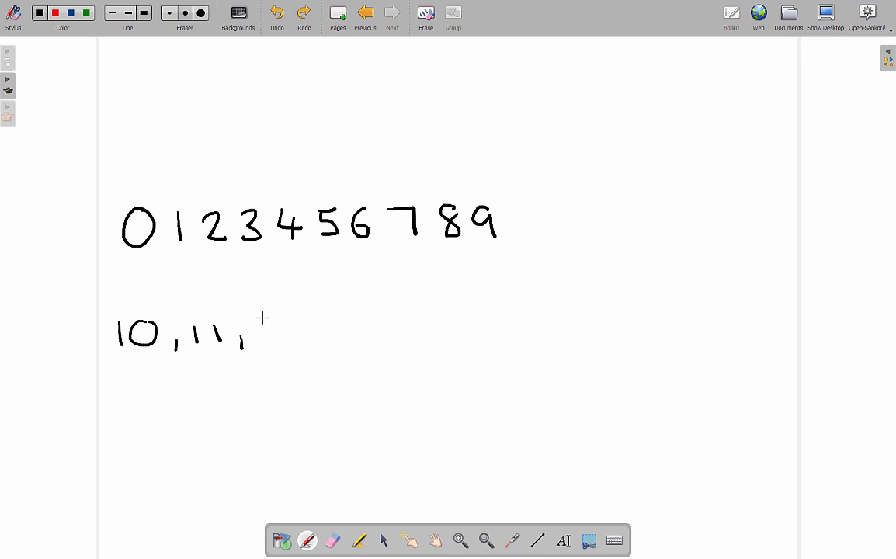
pyautogui.moveTo(256, 334); pyautogui.dragTo(291, 338)
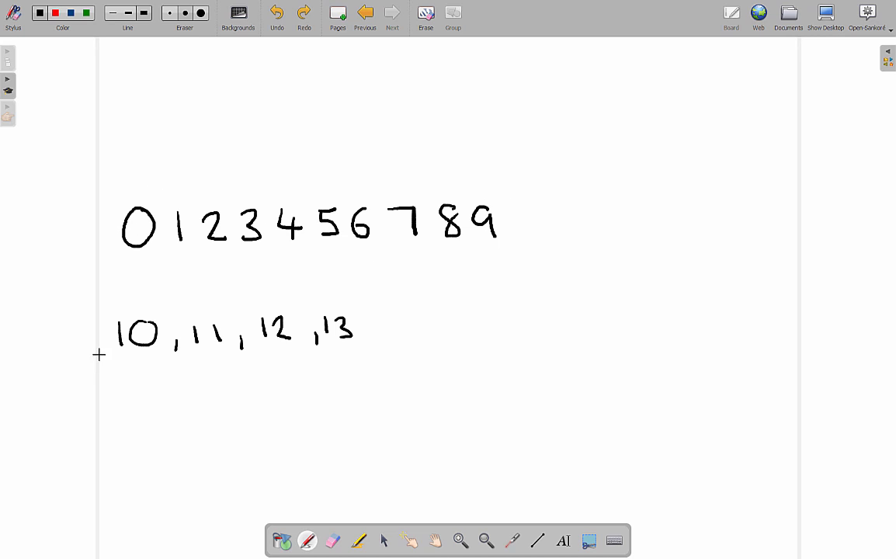
pyautogui.moveTo(130, 252)
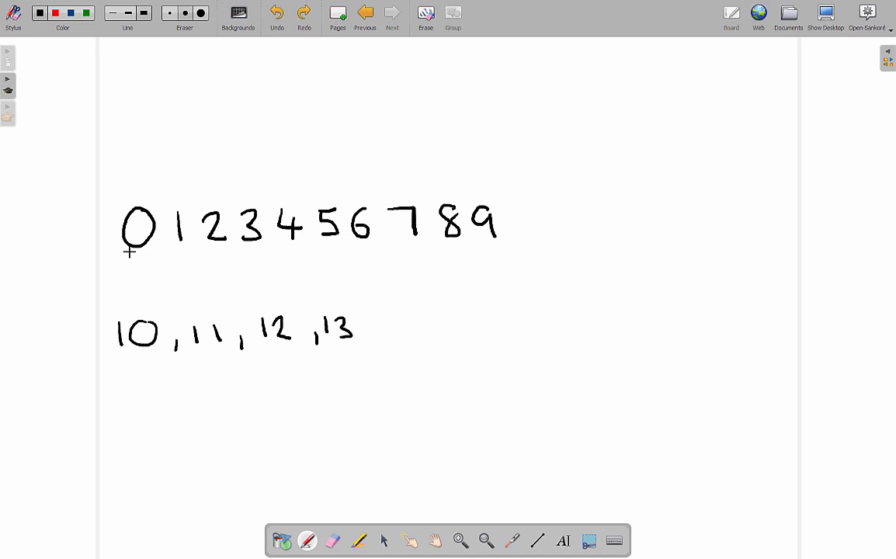
pyautogui.moveTo(311, 188)
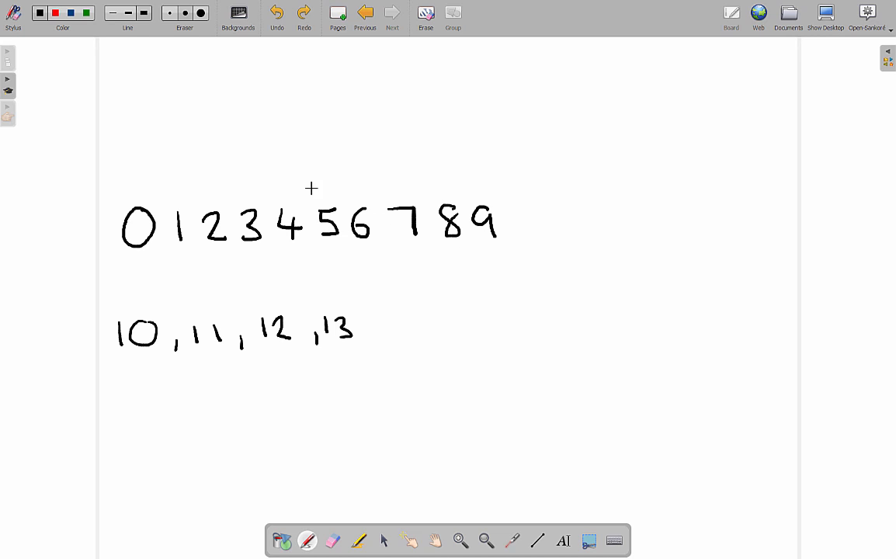
pyautogui.moveTo(328, 94)
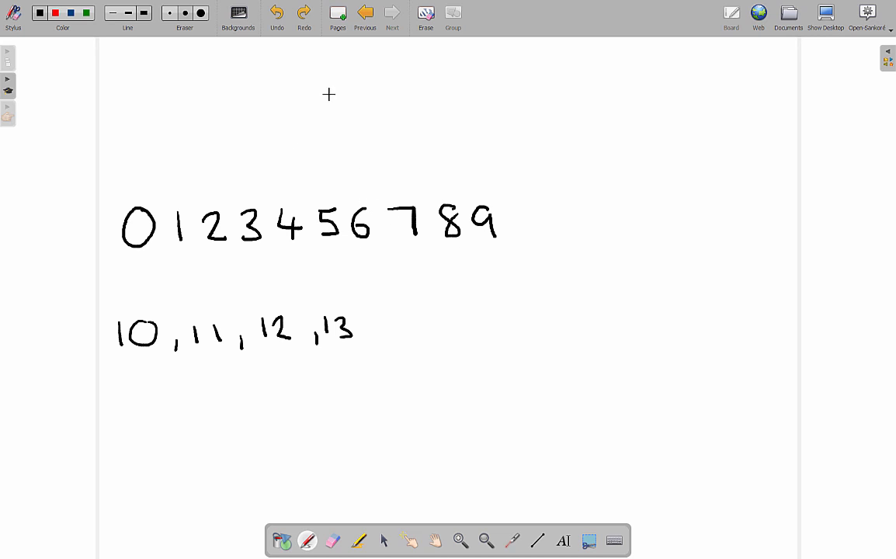
pyautogui.moveTo(296, 93)
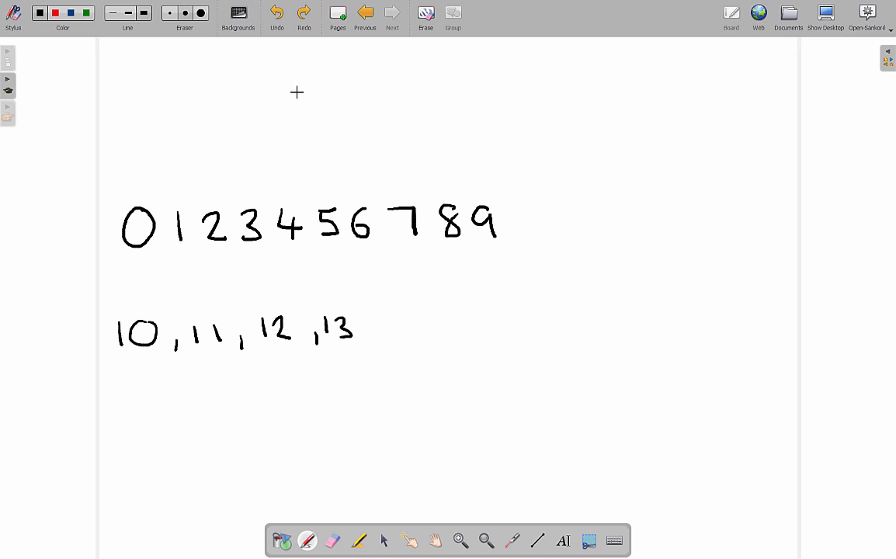
pyautogui.moveTo(285, 121)
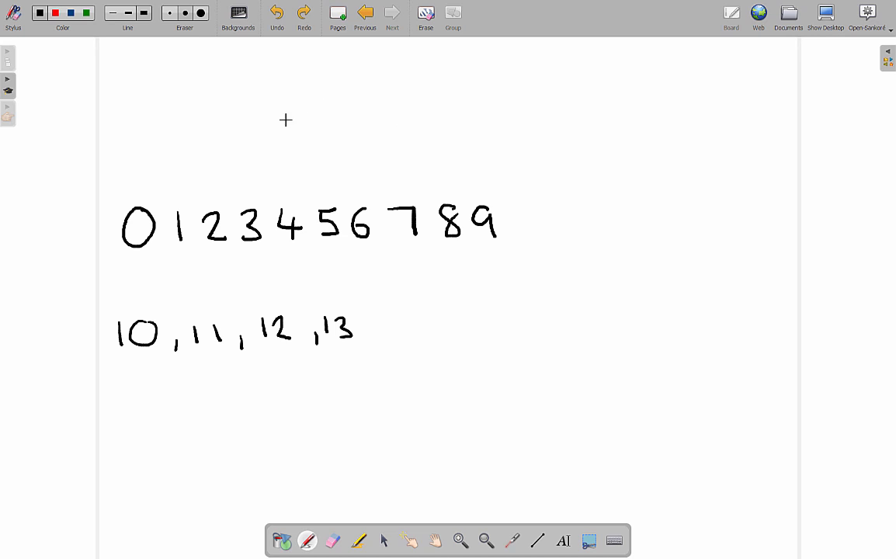
pyautogui.moveTo(474, 226)
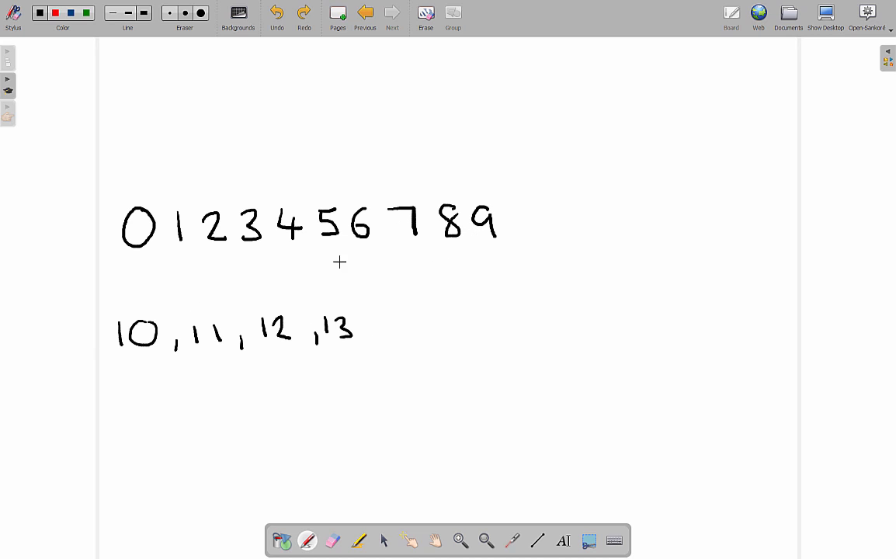
pyautogui.moveTo(138, 328)
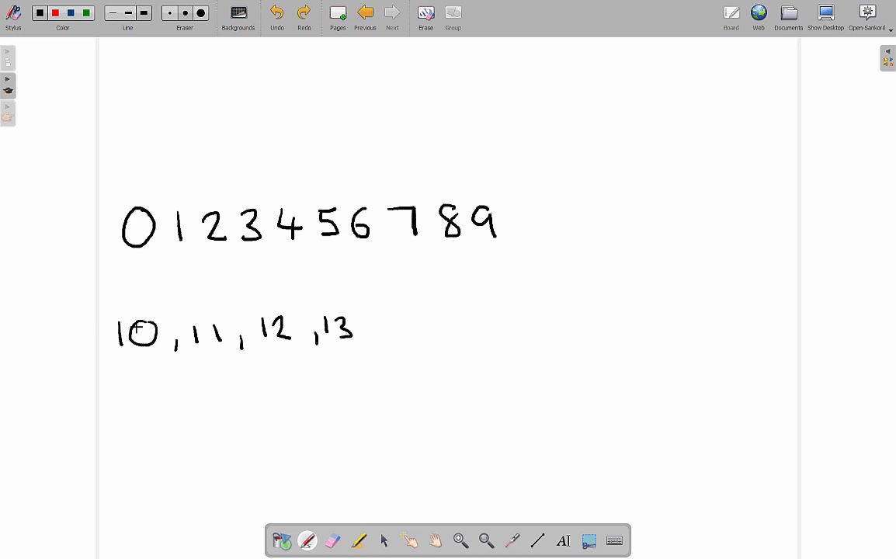
# Erase the 10, 11, 12, 13 row and handwrite E and F after D.
pyautogui.click(332, 541)
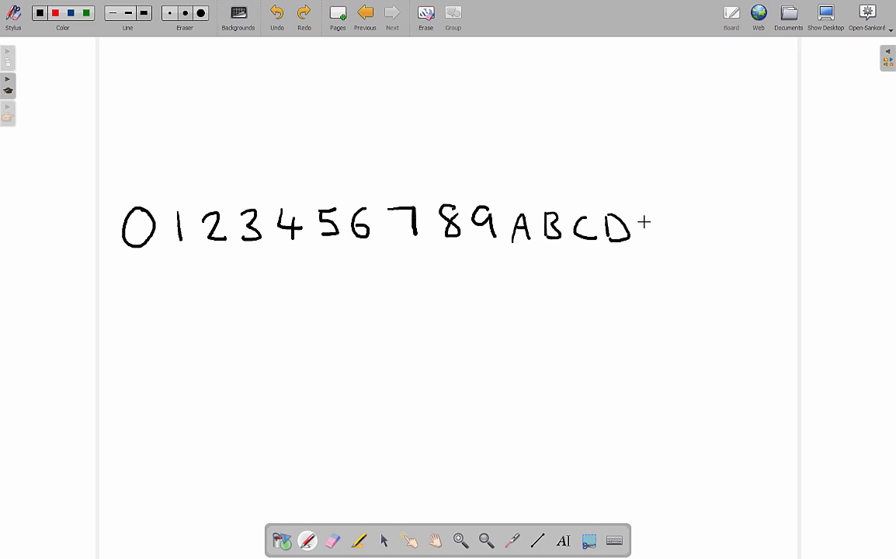
pyautogui.moveTo(648, 217); pyautogui.dragTo(668, 237)
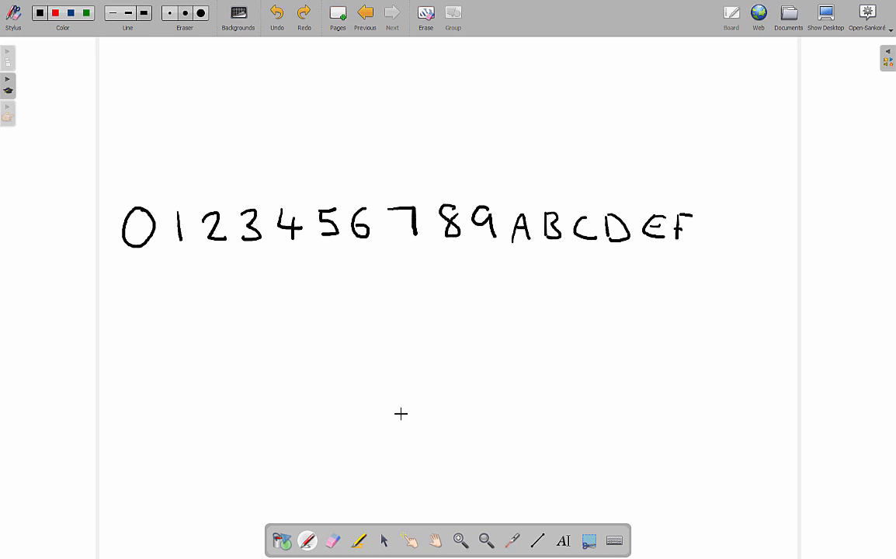
pyautogui.moveTo(539, 236)
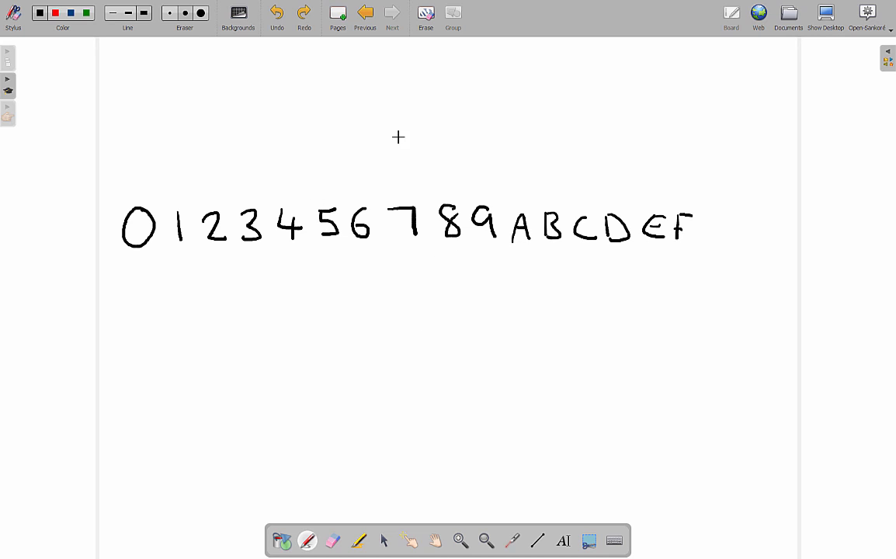
pyautogui.moveTo(334, 325)
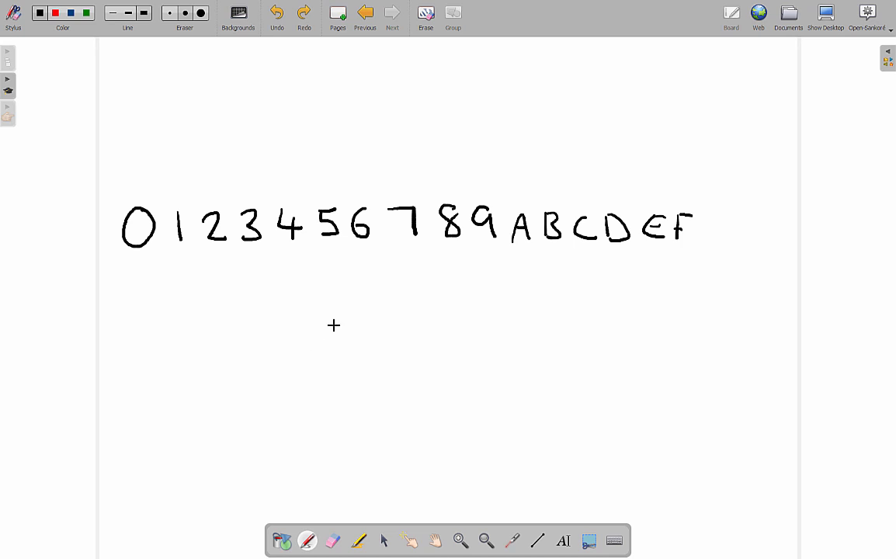
pyautogui.moveTo(596, 224)
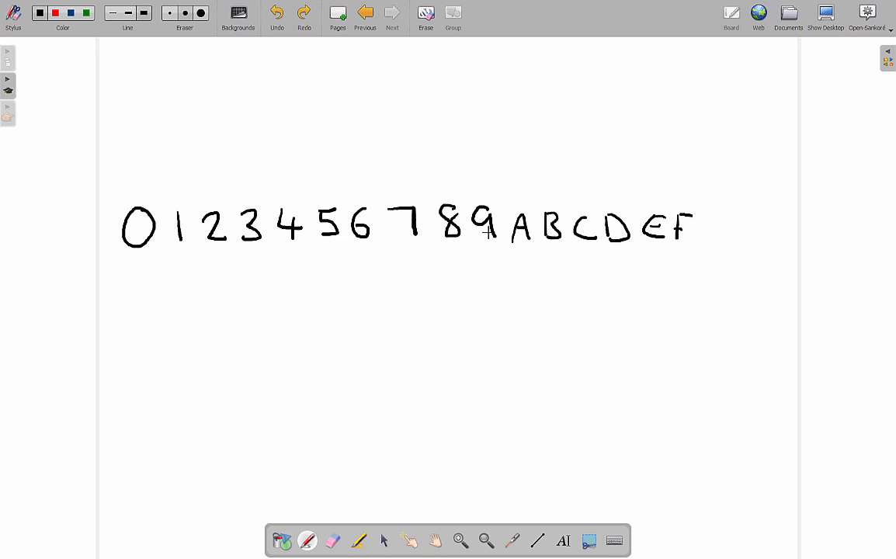
pyautogui.moveTo(371, 329)
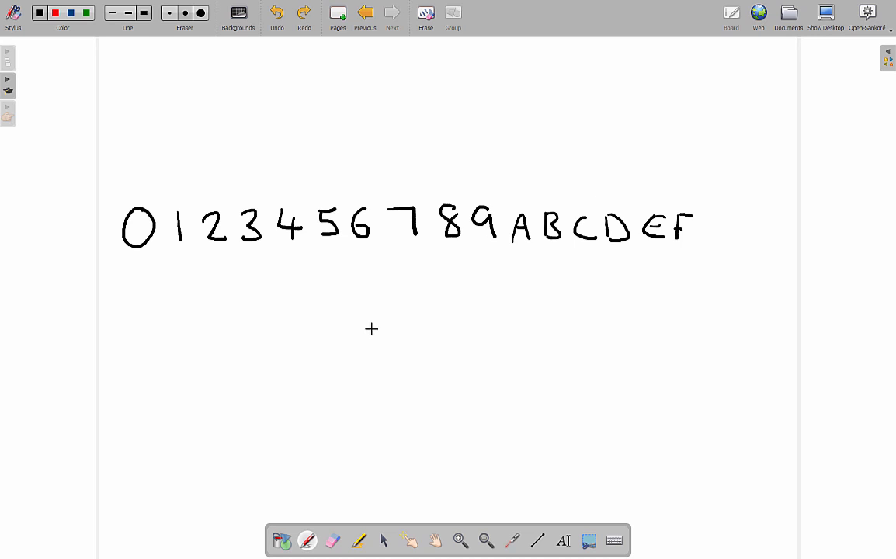
pyautogui.moveTo(561, 283)
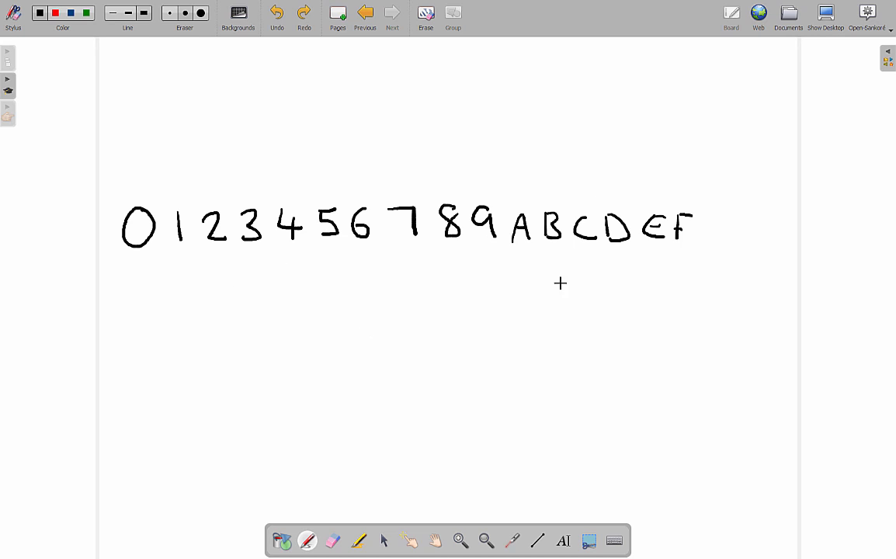
pyautogui.moveTo(545, 201)
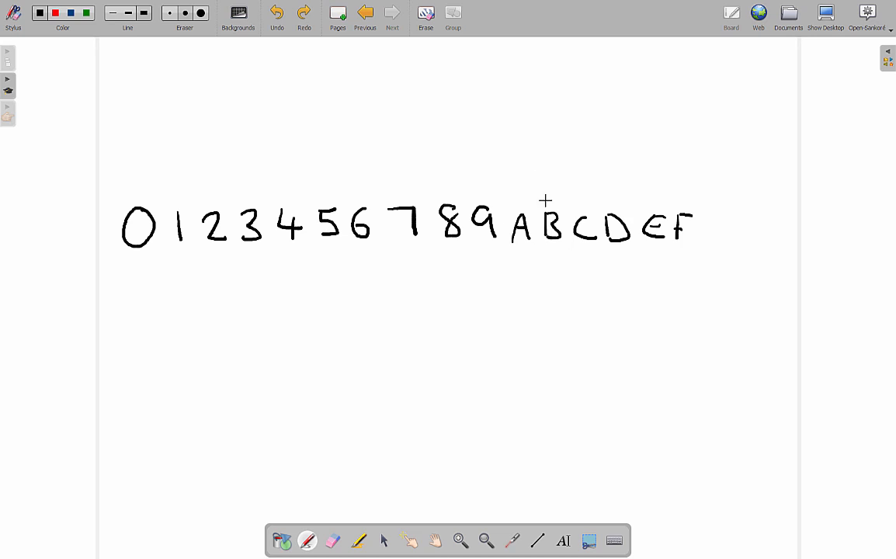
pyautogui.moveTo(518, 246)
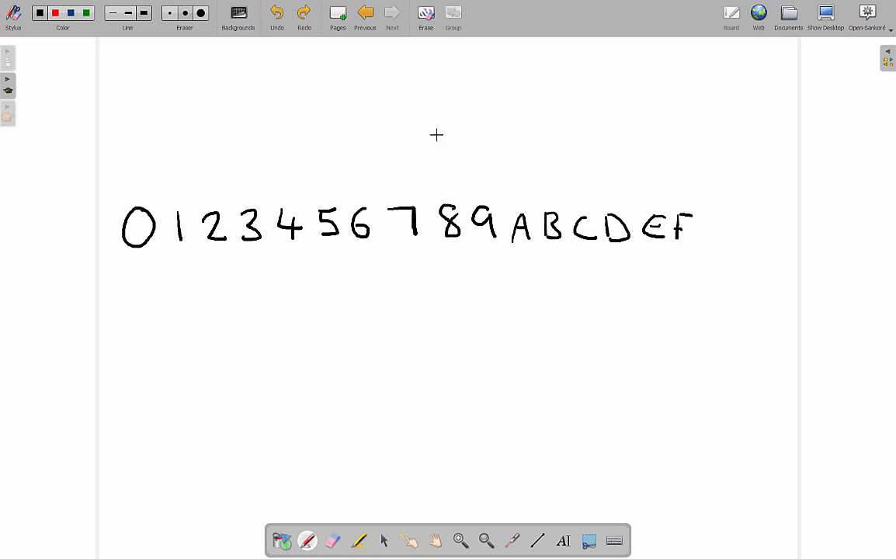
pyautogui.moveTo(275, 277)
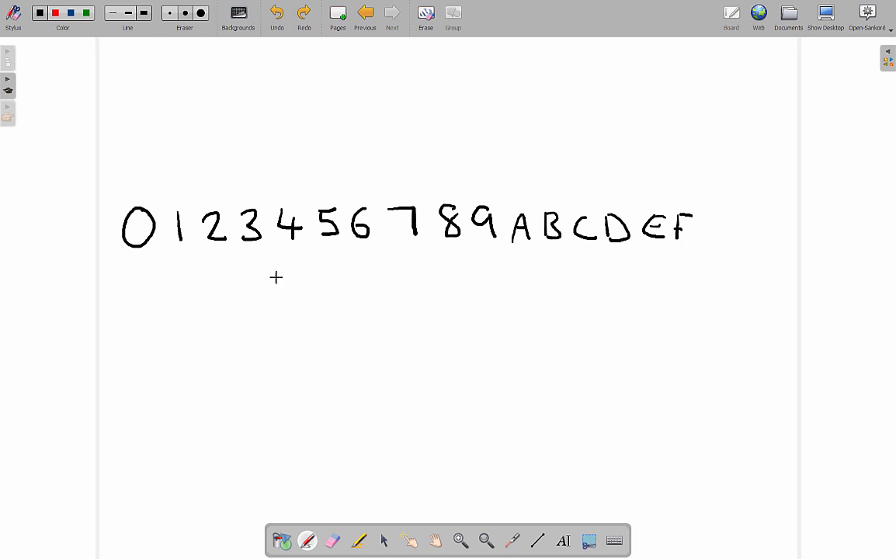
pyautogui.moveTo(486, 229)
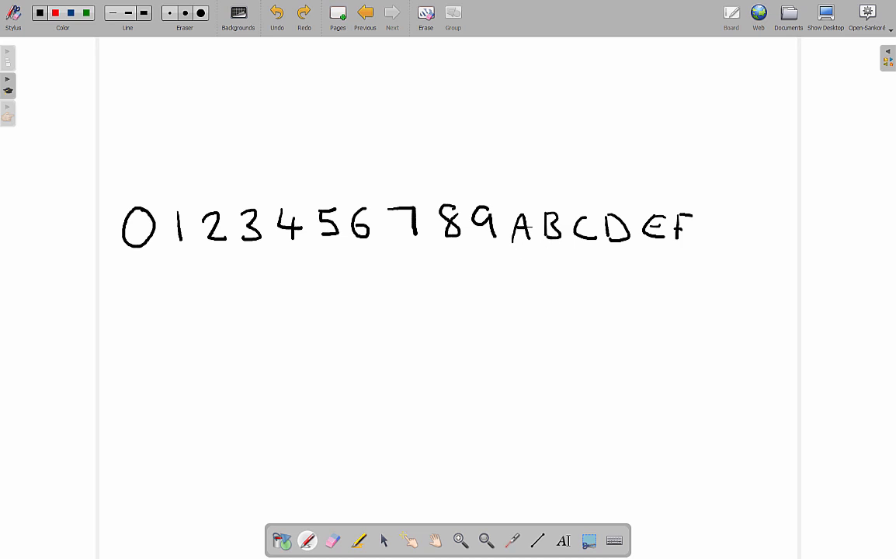
pyautogui.moveTo(404, 240)
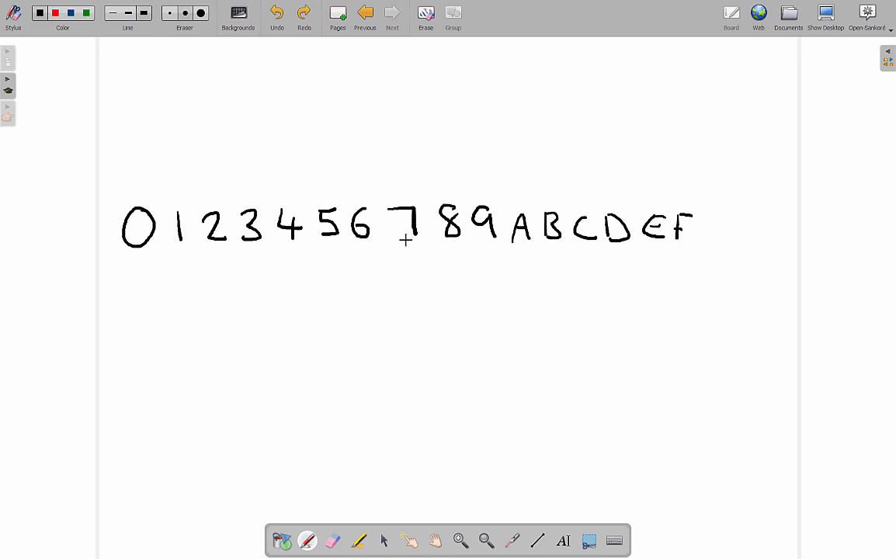
pyautogui.moveTo(282, 299)
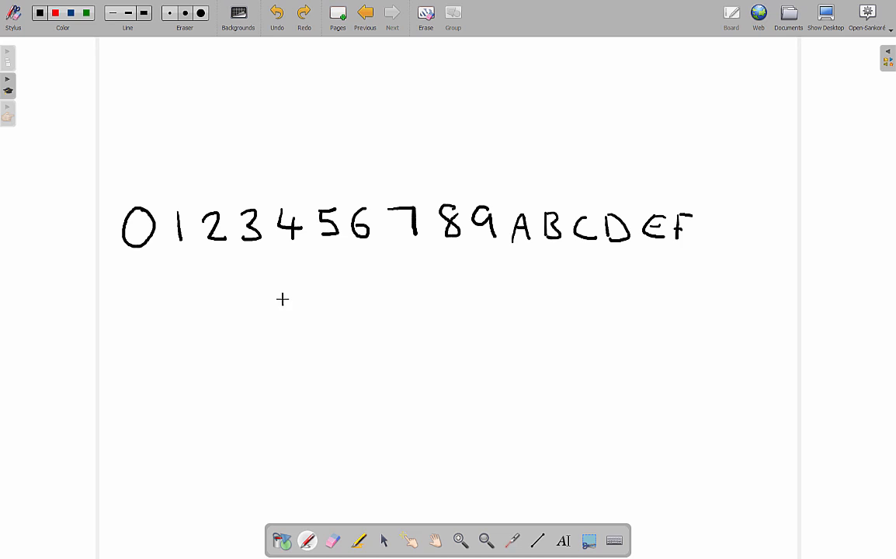
pyautogui.moveTo(475, 378)
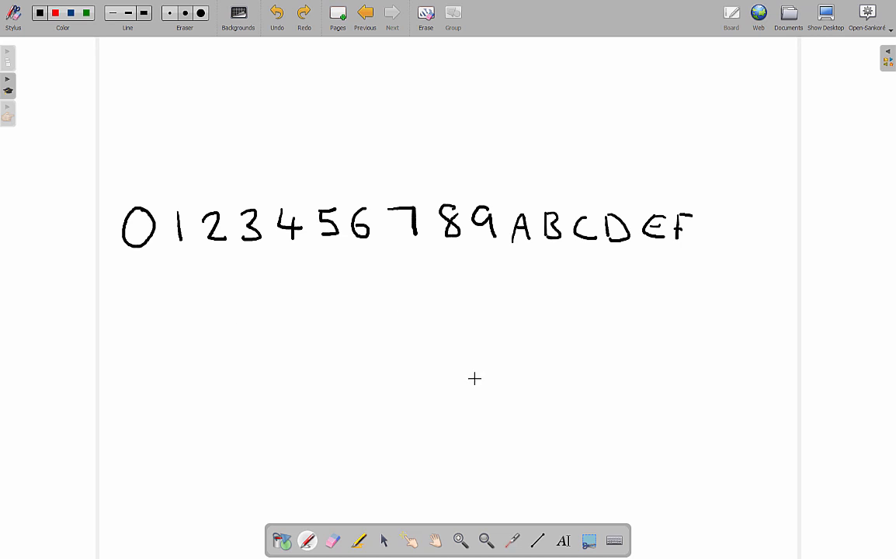
pyautogui.moveTo(539, 184)
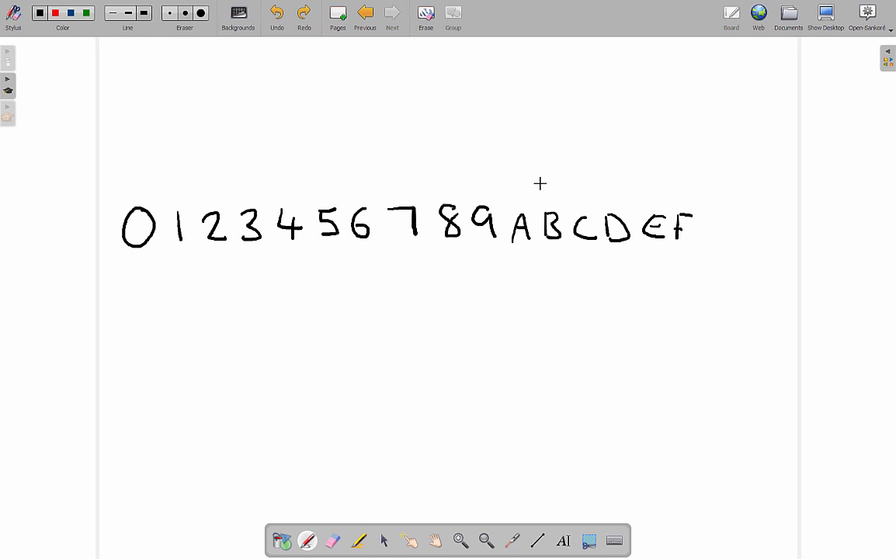
pyautogui.moveTo(187, 359)
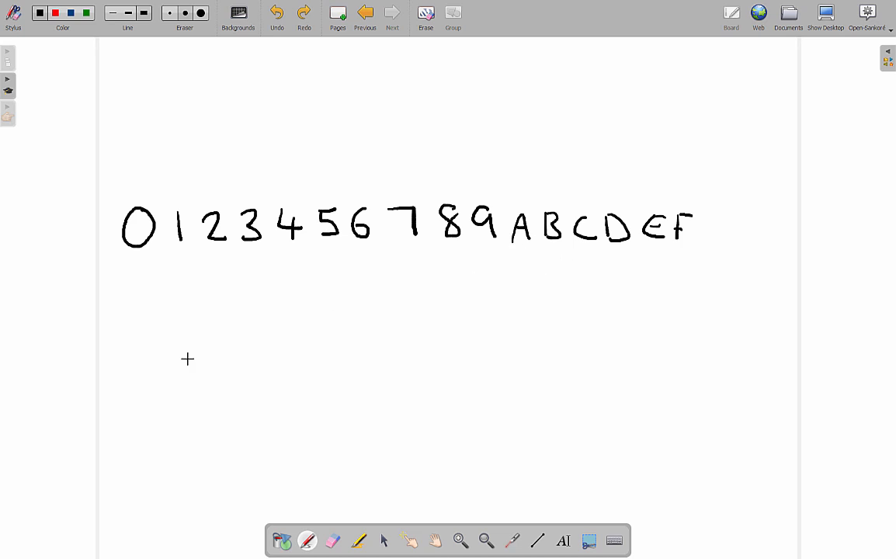
pyautogui.moveTo(465, 340)
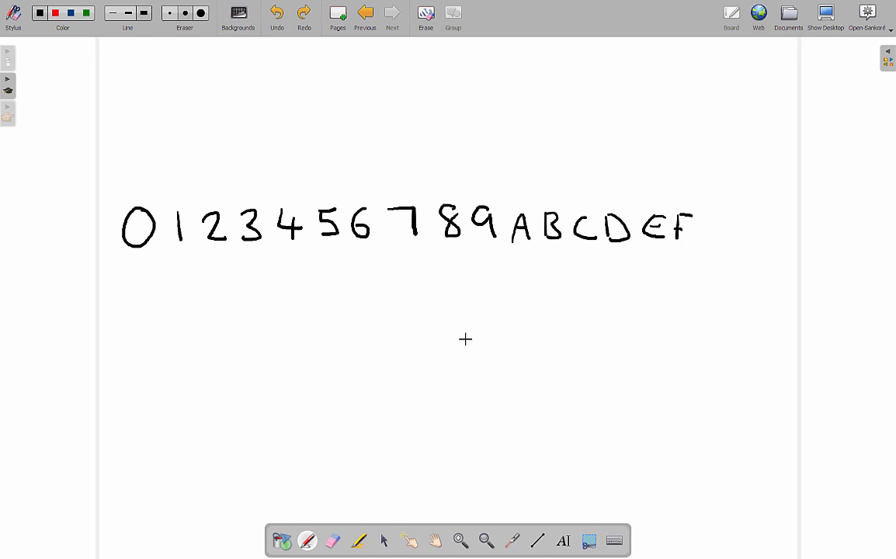
pyautogui.moveTo(670, 204)
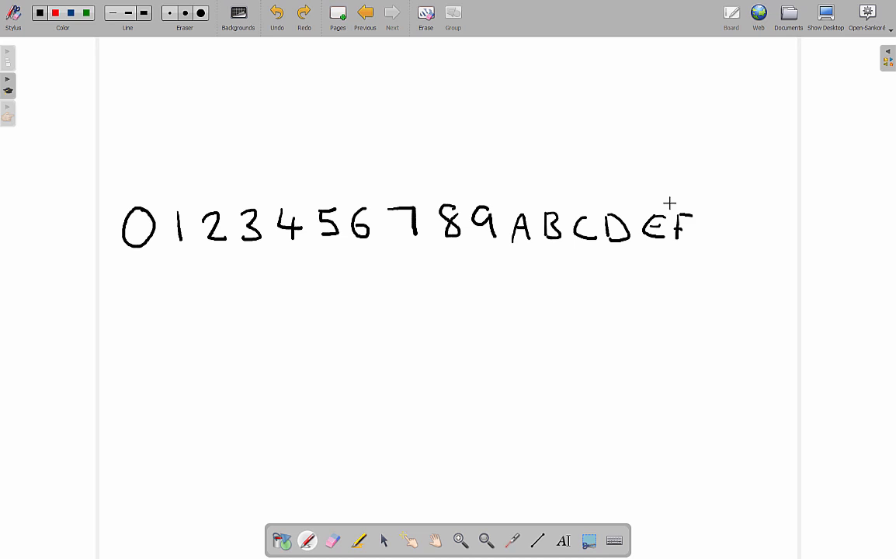
pyautogui.moveTo(465, 257)
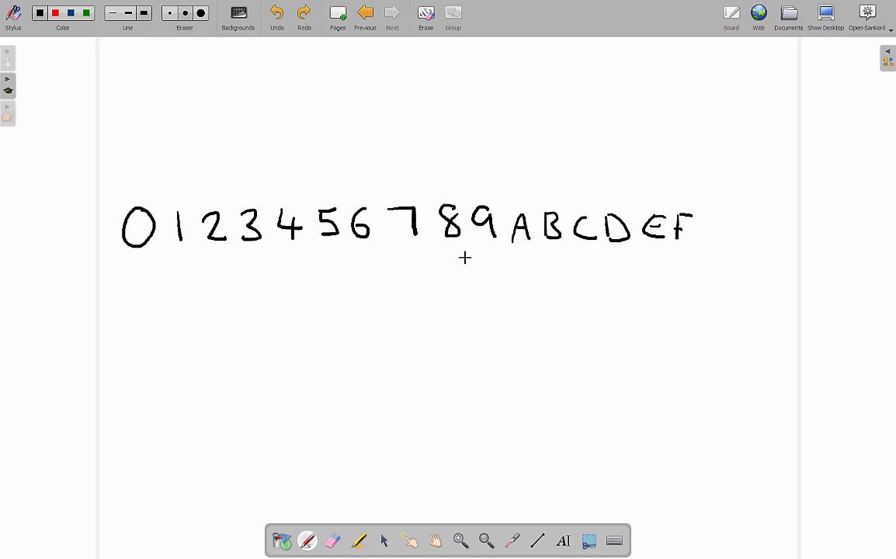
pyautogui.moveTo(500, 256)
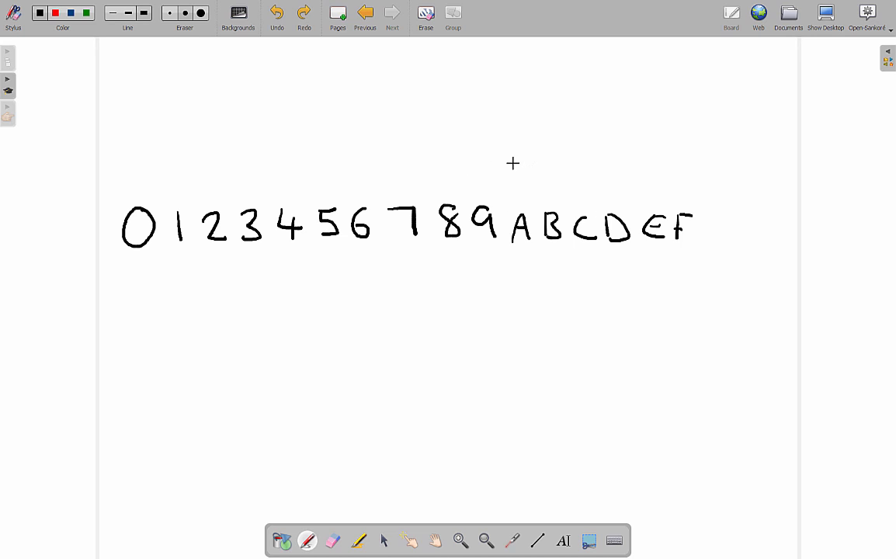
# Write the decimal labels 10 above A and 11 above B.
pyautogui.moveTo(511, 163); pyautogui.dragTo(527, 172)
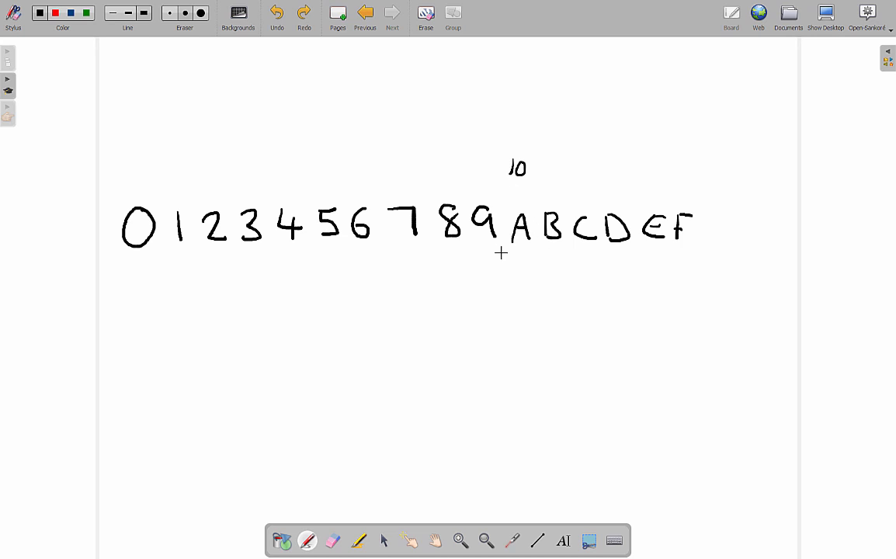
pyautogui.moveTo(545, 171)
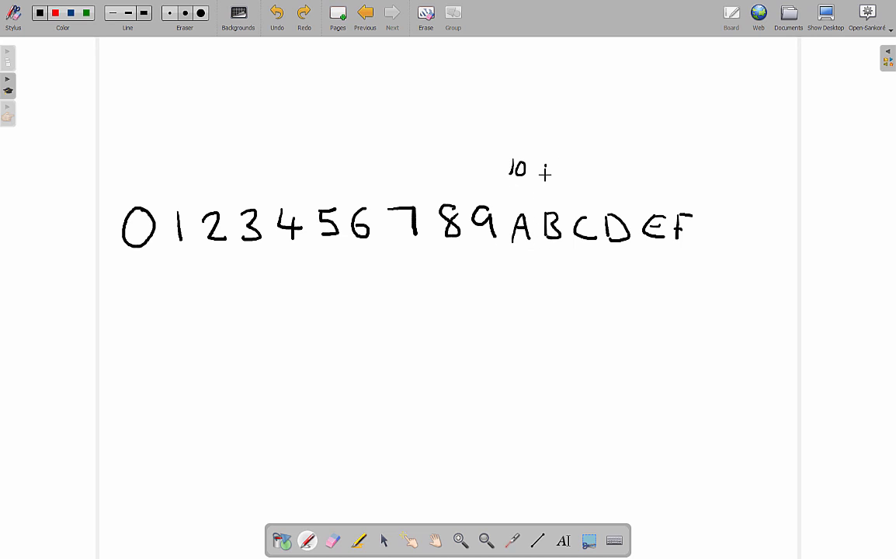
pyautogui.moveTo(539, 170); pyautogui.dragTo(566, 171)
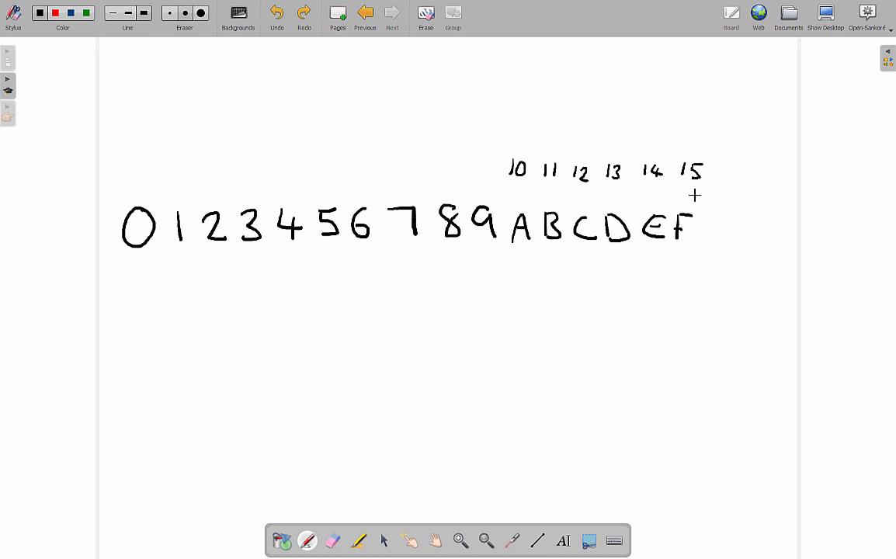
pyautogui.moveTo(606, 131)
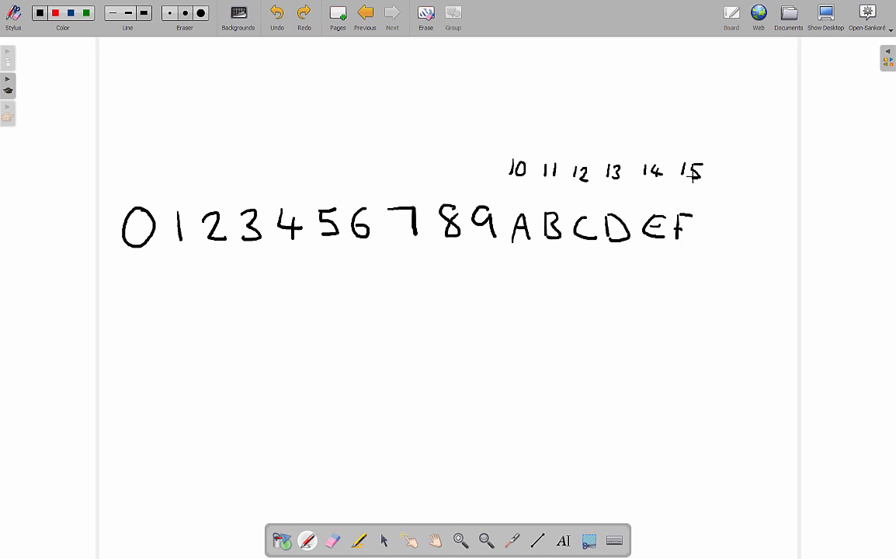
pyautogui.moveTo(166, 195)
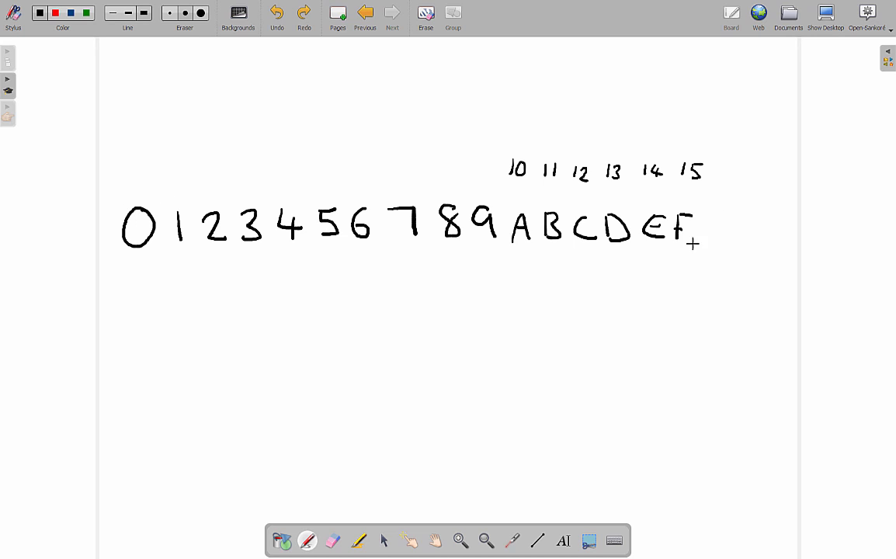
pyautogui.moveTo(564, 220)
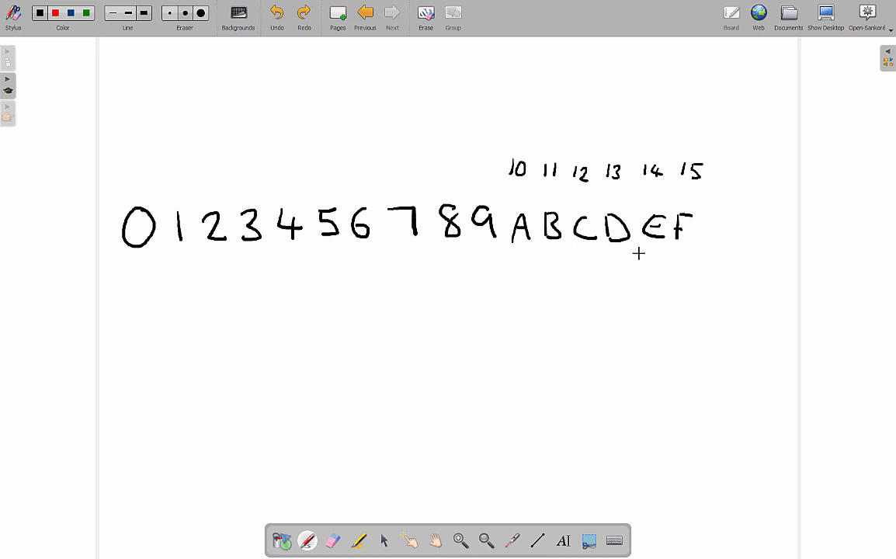
pyautogui.moveTo(280, 317)
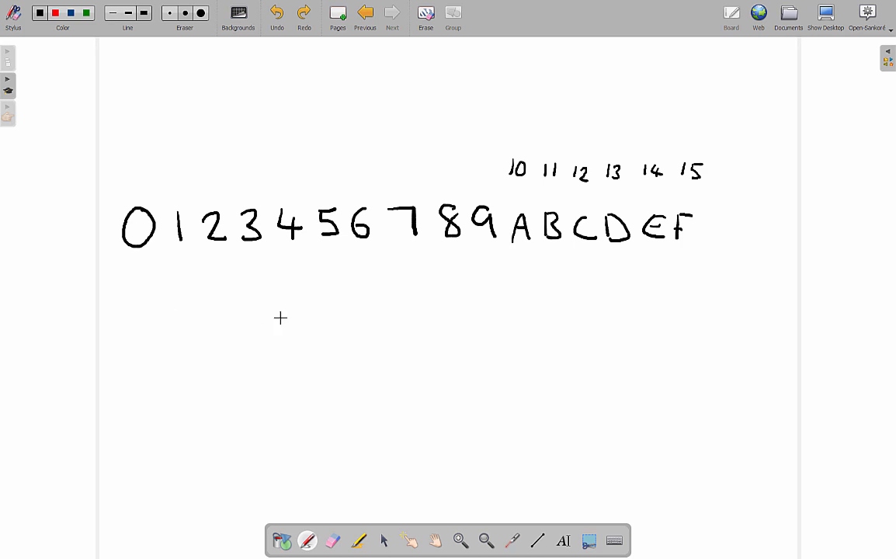
# Handwrite 1A below the row, erase it, and return to the pen.
pyautogui.moveTo(178, 338); pyautogui.dragTo(206, 361)
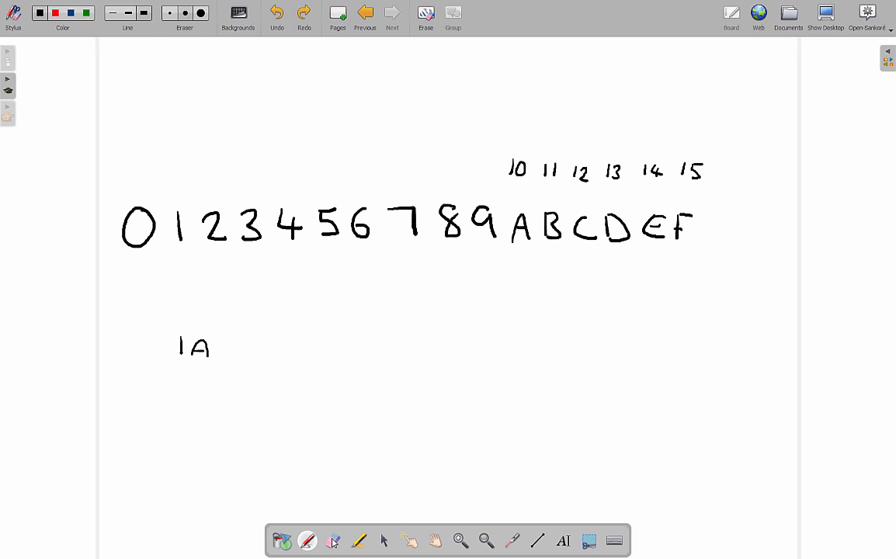
pyautogui.click(333, 541)
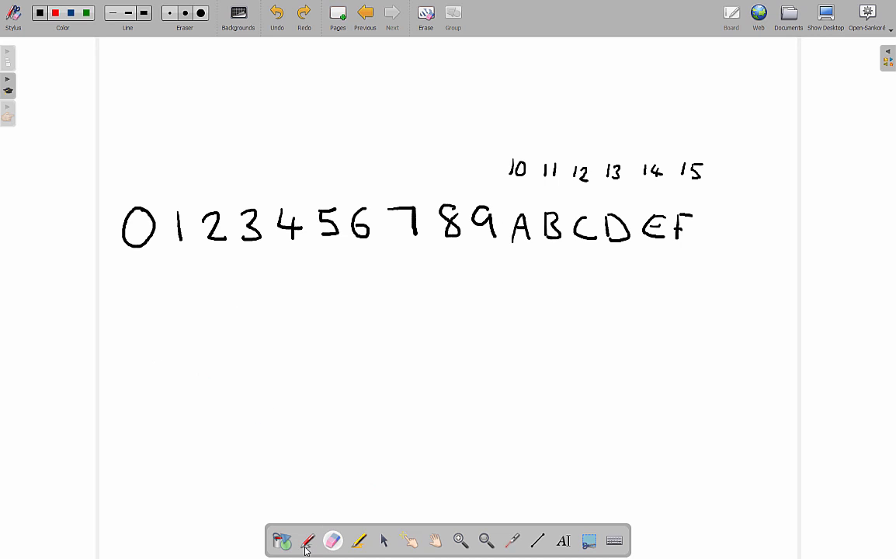
pyautogui.click(308, 541)
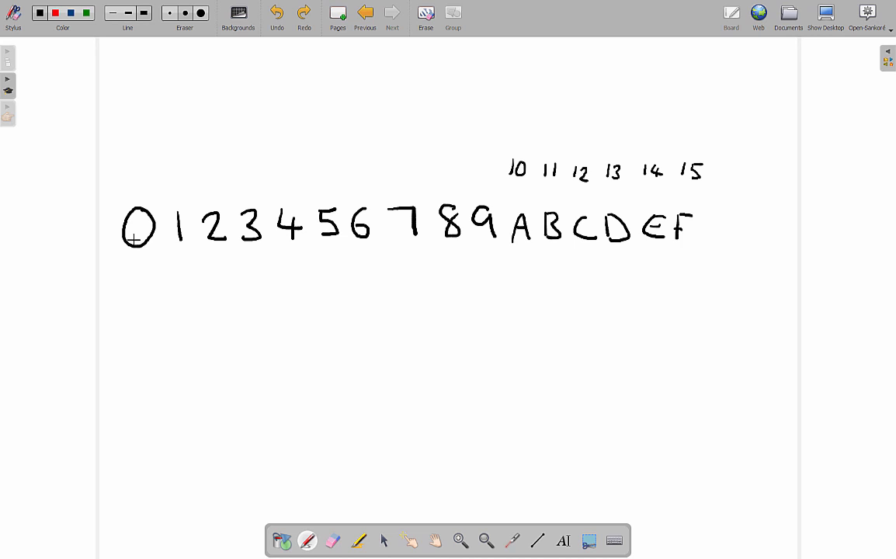
pyautogui.moveTo(167, 345)
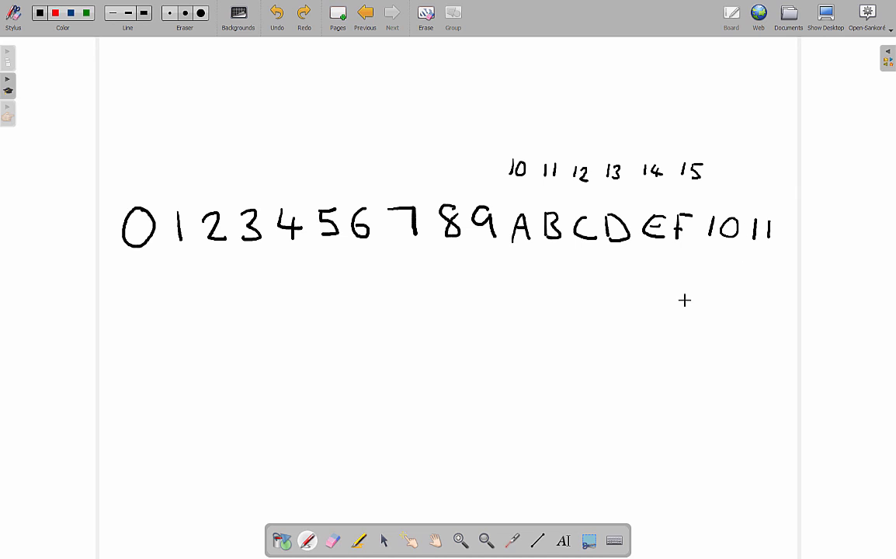
pyautogui.moveTo(788, 214); pyautogui.dragTo(792, 236)
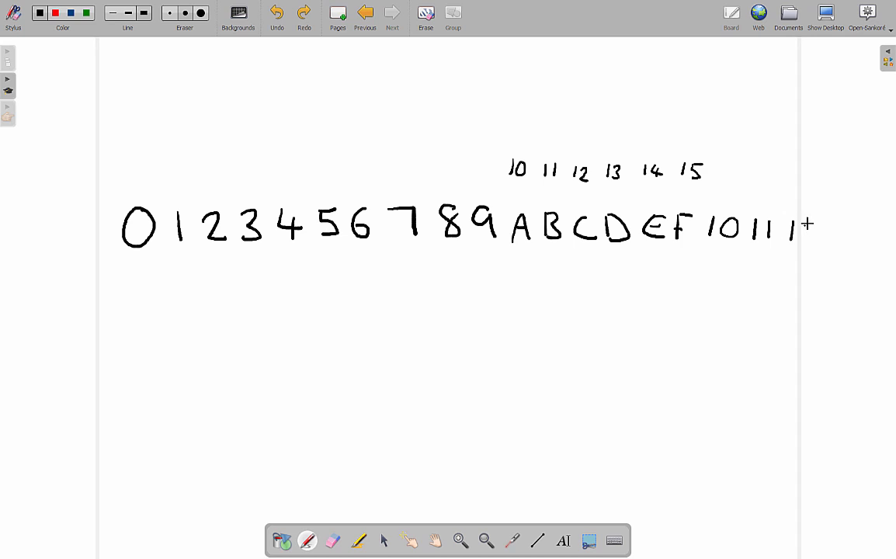
pyautogui.moveTo(787, 225); pyautogui.dragTo(812, 237)
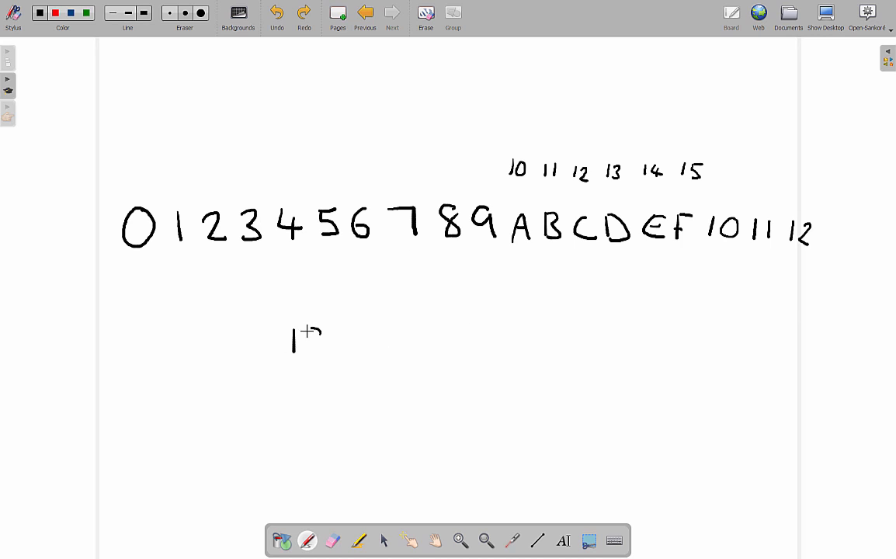
pyautogui.moveTo(311, 342); pyautogui.dragTo(341, 345)
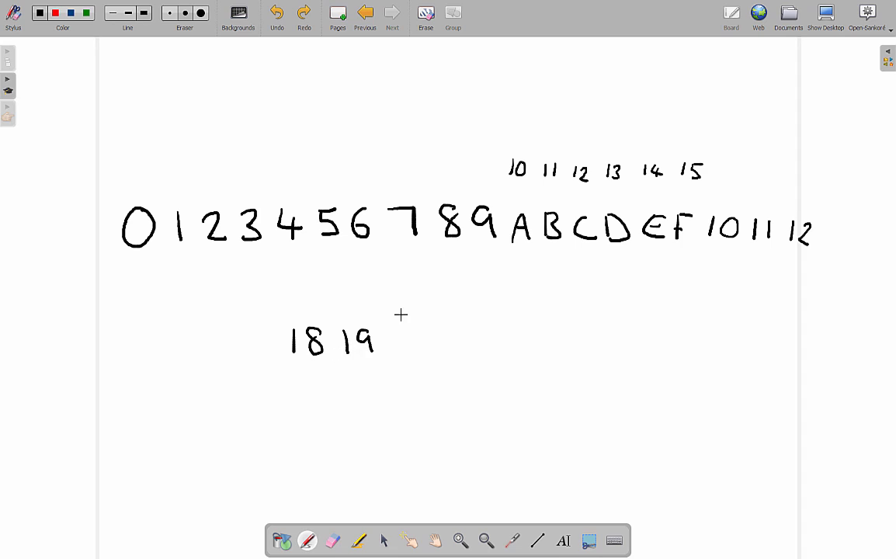
pyautogui.moveTo(398, 333)
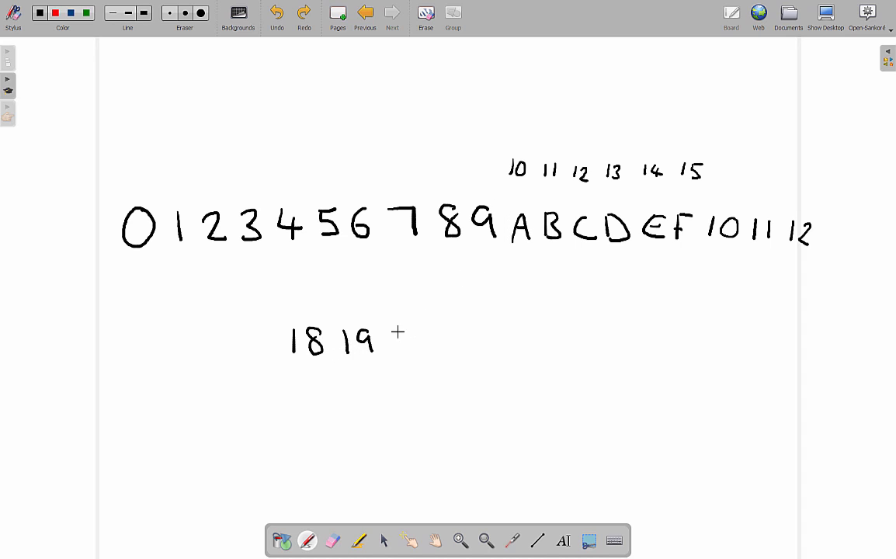
pyautogui.moveTo(396, 334); pyautogui.dragTo(423, 345)
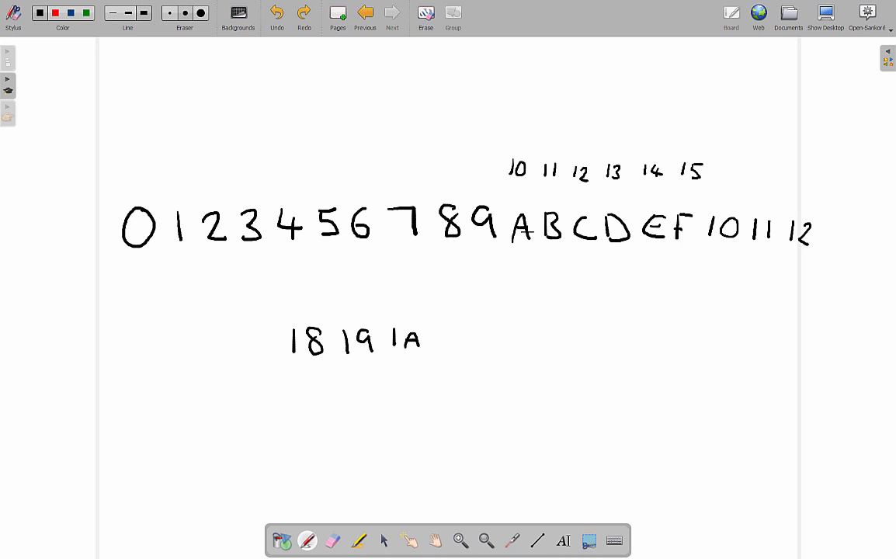
pyautogui.moveTo(488, 340)
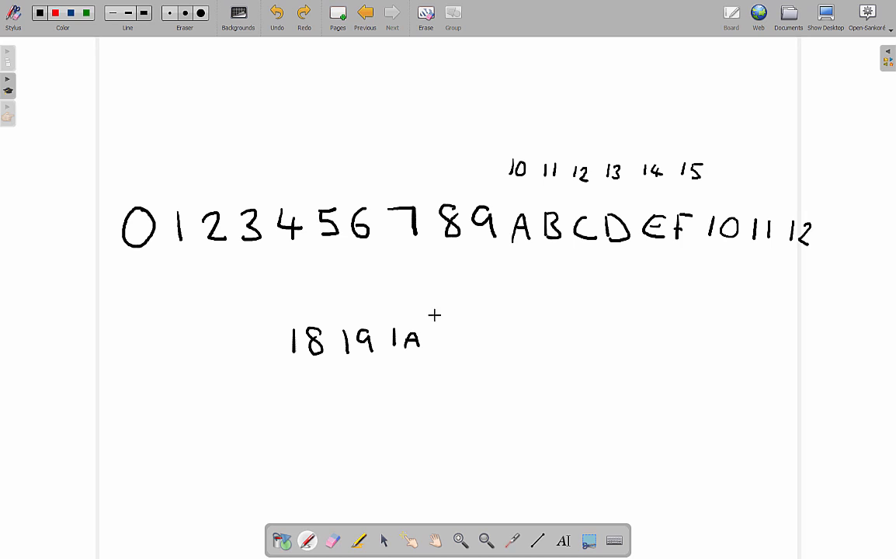
pyautogui.moveTo(243, 291)
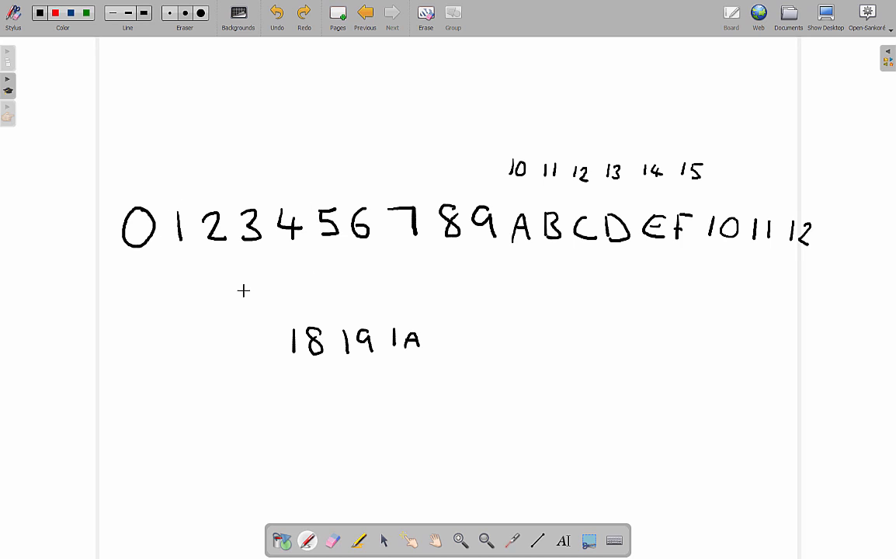
pyautogui.moveTo(405, 324)
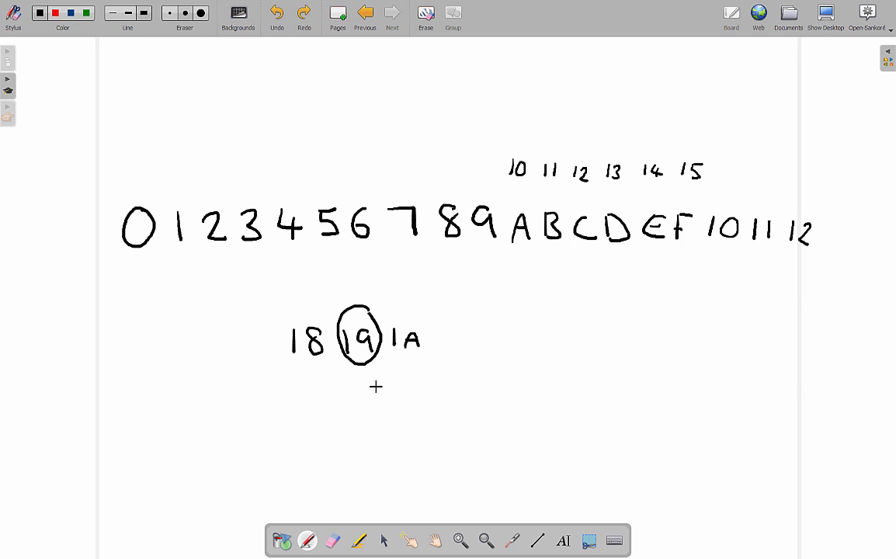
pyautogui.moveTo(737, 210)
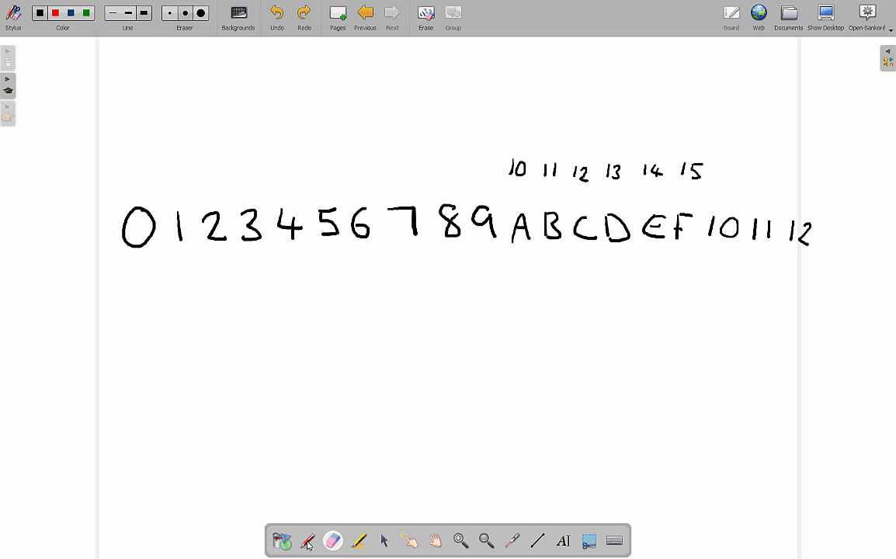
# Write 12 below the row, underline A–F, and erase the 10 11 12 past F.
pyautogui.moveTo(365, 315); pyautogui.dragTo(365, 346)
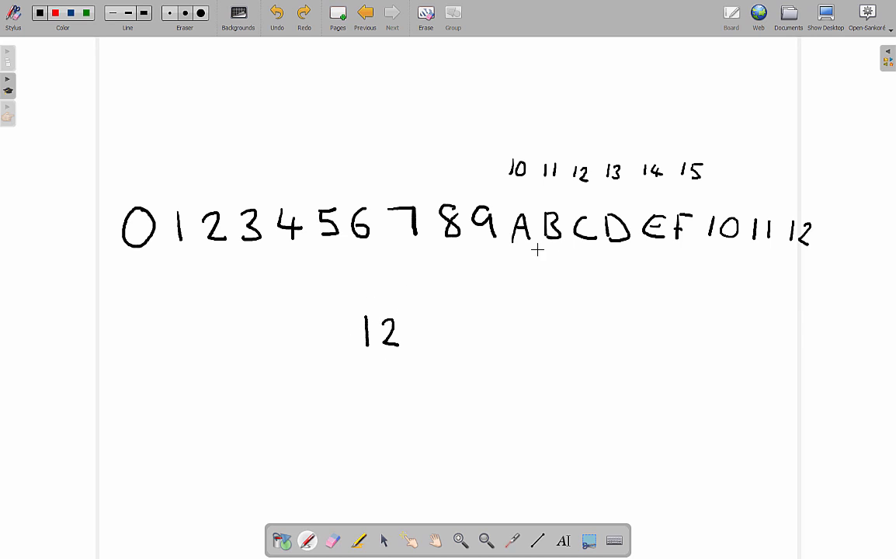
pyautogui.moveTo(512, 254); pyautogui.dragTo(648, 264)
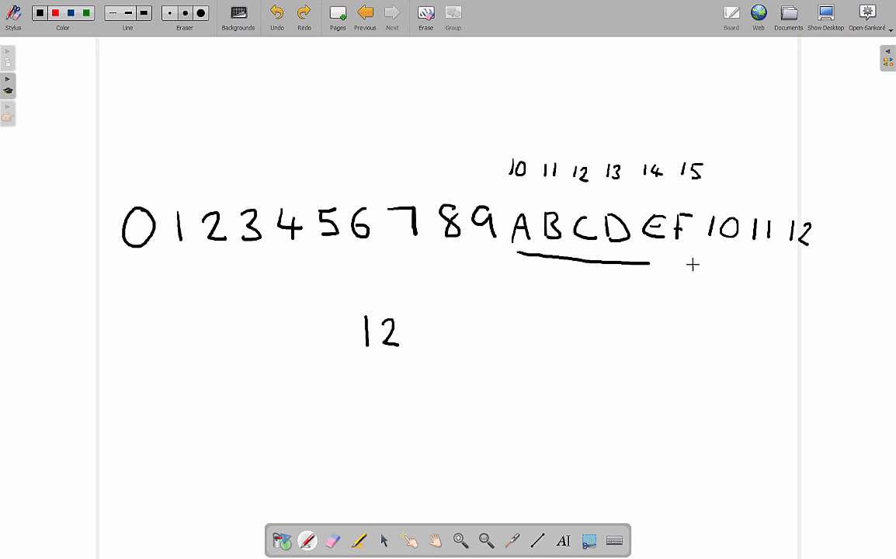
pyautogui.moveTo(648, 264); pyautogui.dragTo(815, 273)
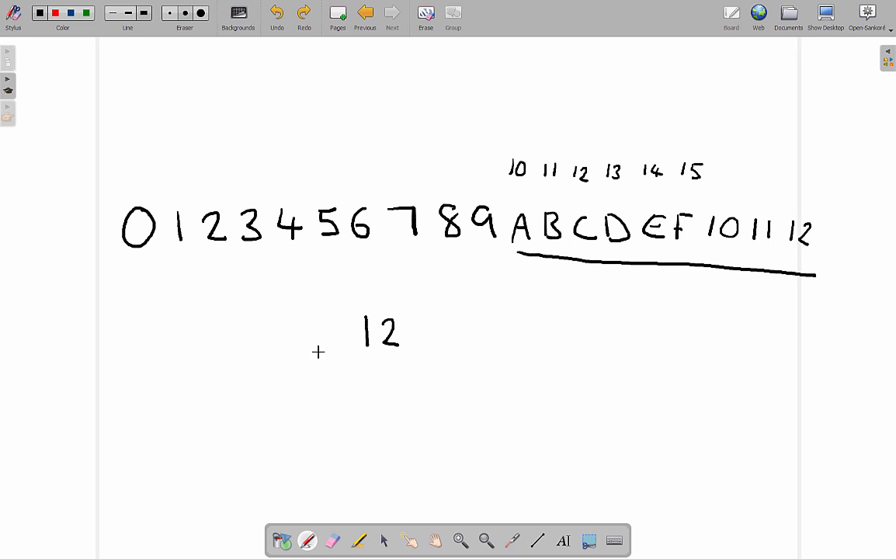
pyautogui.click(332, 540)
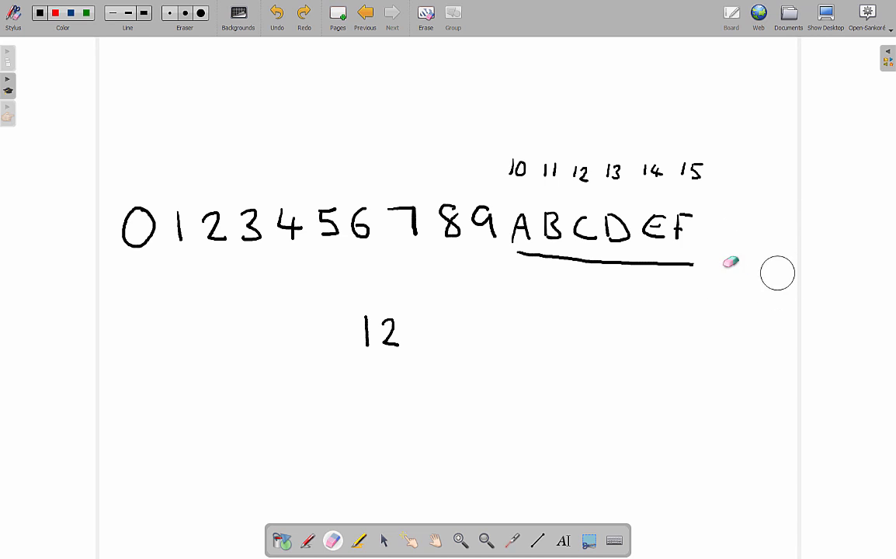
pyautogui.moveTo(524, 243)
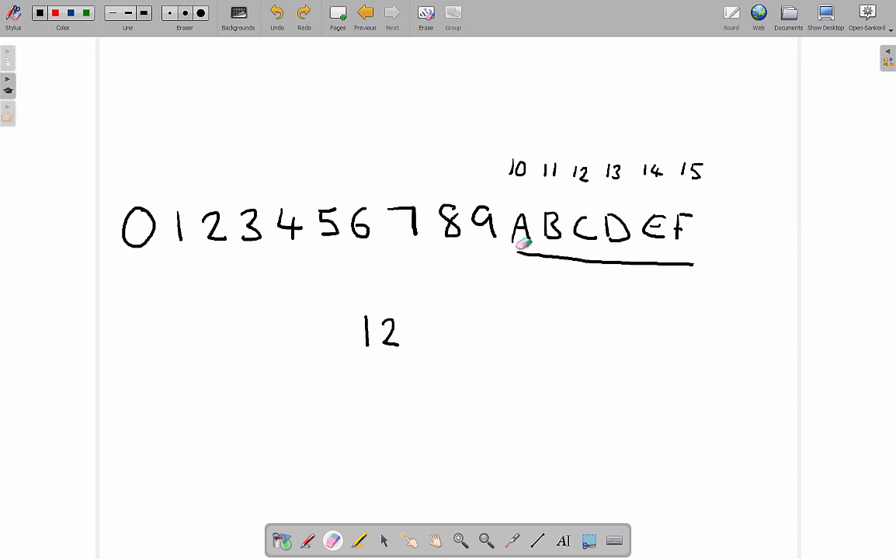
pyautogui.moveTo(544, 280)
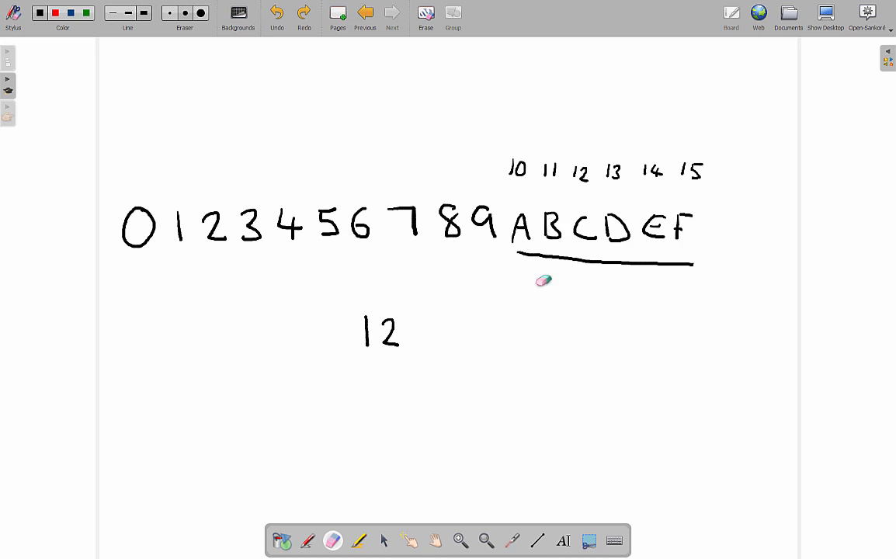
pyautogui.click(307, 540)
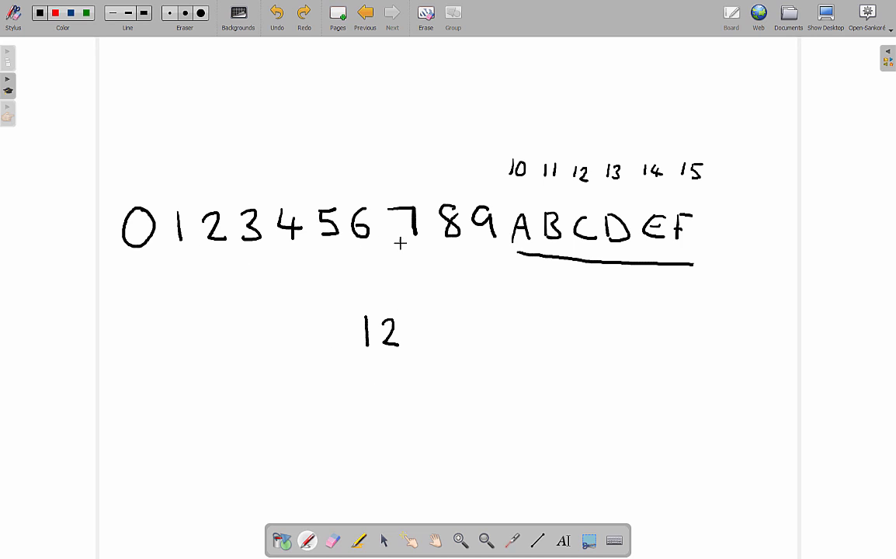
pyautogui.moveTo(431, 250)
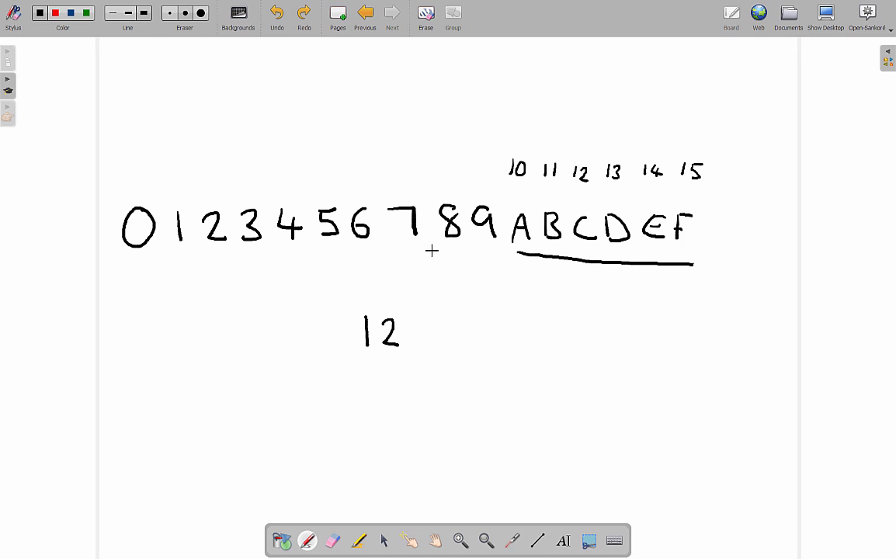
# Draw a circle around the handwritten 12 below the hex row.
pyautogui.moveTo(373, 295); pyautogui.dragTo(365, 365)
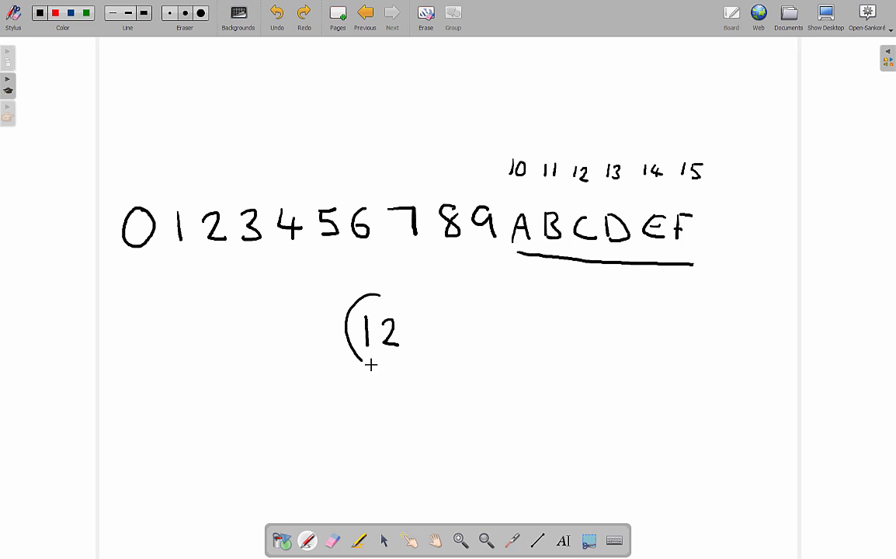
pyautogui.moveTo(371, 365); pyautogui.dragTo(379, 295)
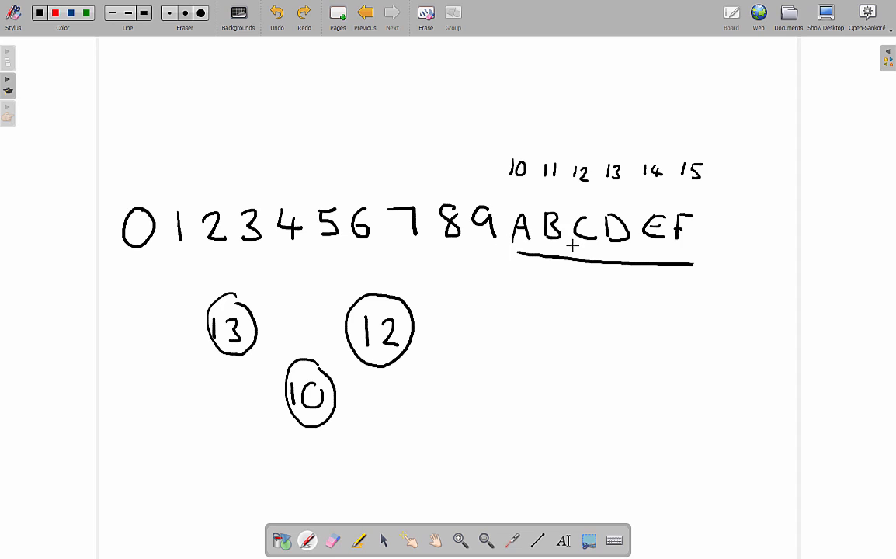
pyautogui.moveTo(418, 300)
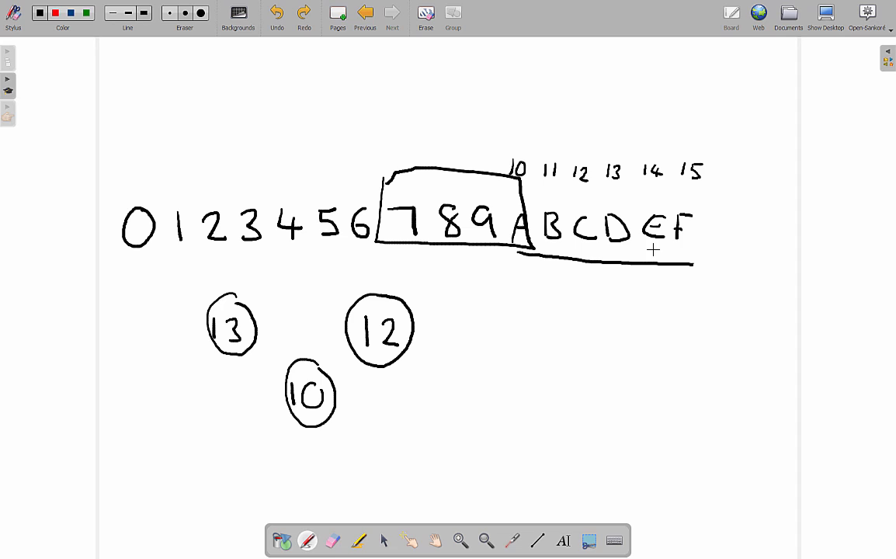
pyautogui.moveTo(438, 282)
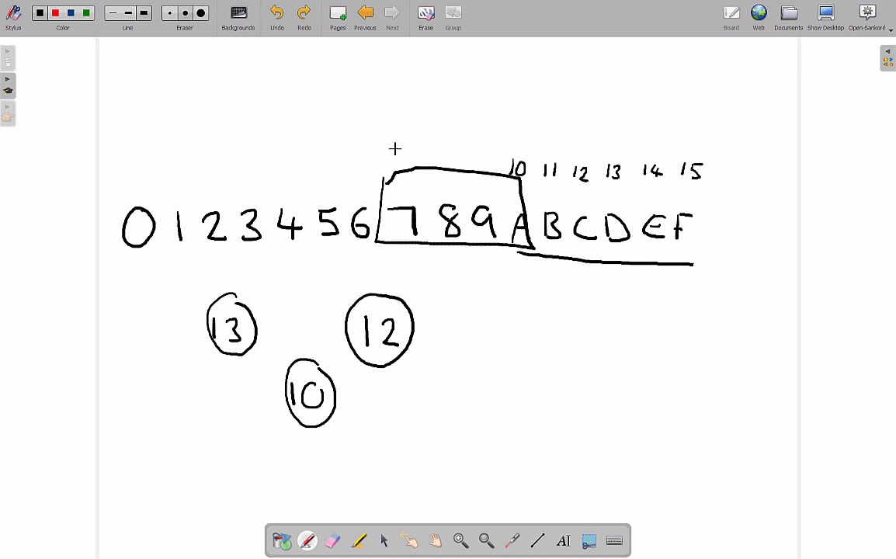
# Add a new blank page with the Pages button in the top toolbar.
pyautogui.click(425, 13)
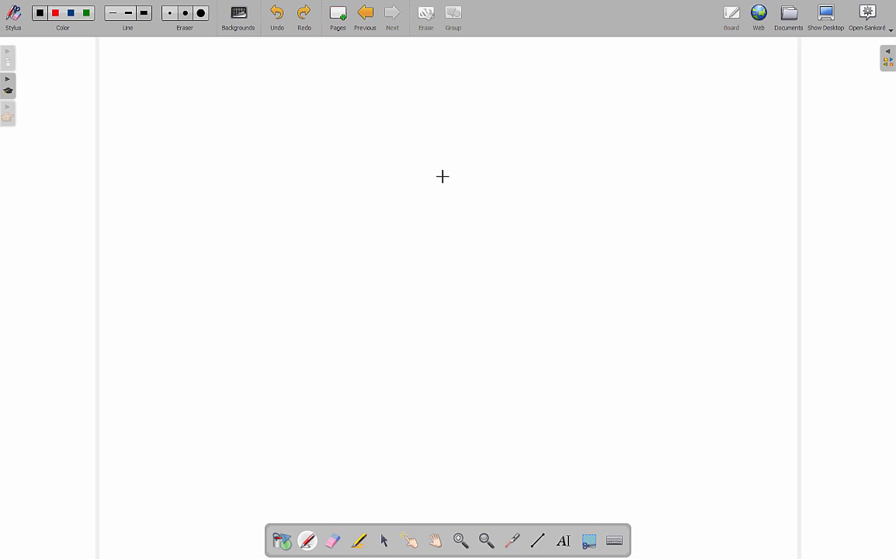
pyautogui.moveTo(533, 297)
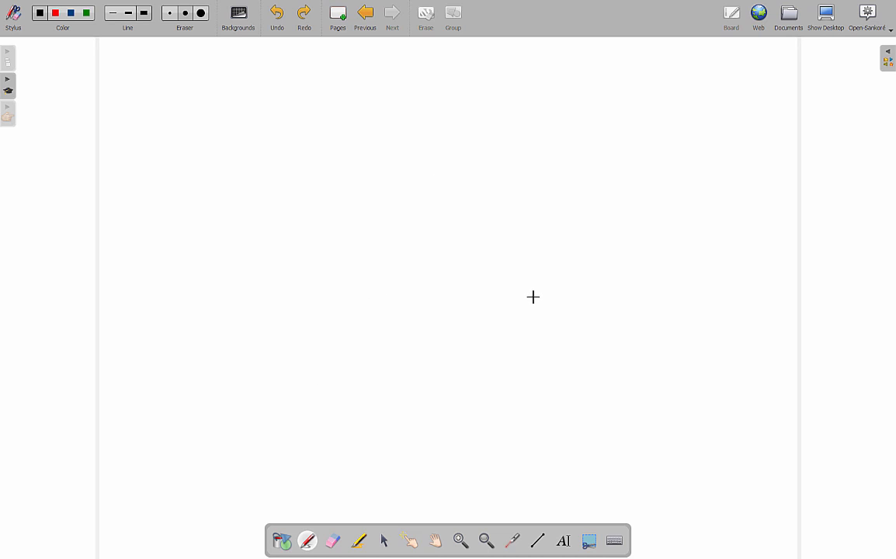
pyautogui.moveTo(289, 196)
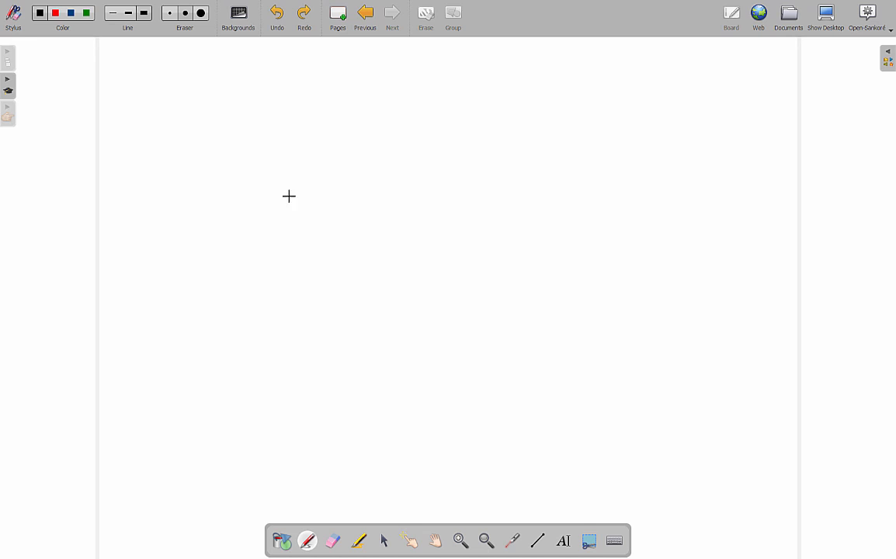
pyautogui.moveTo(212, 275)
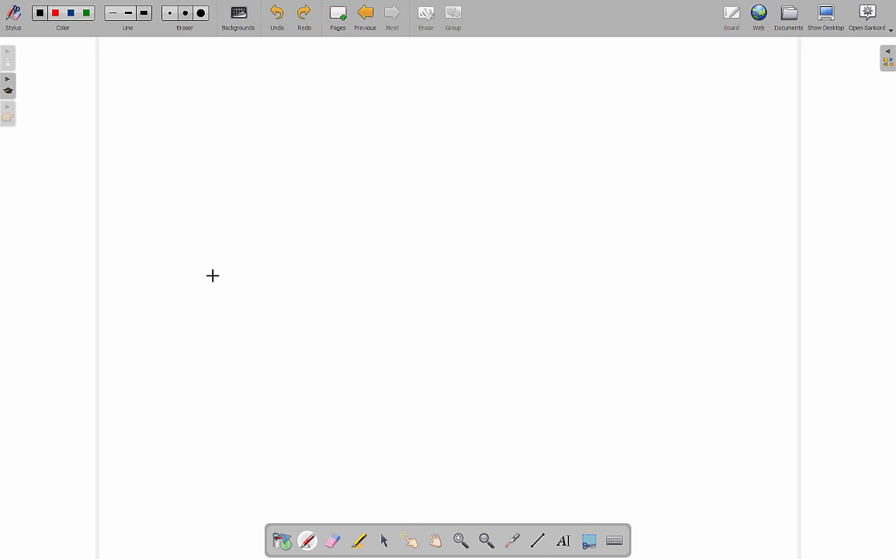
pyautogui.moveTo(576, 253)
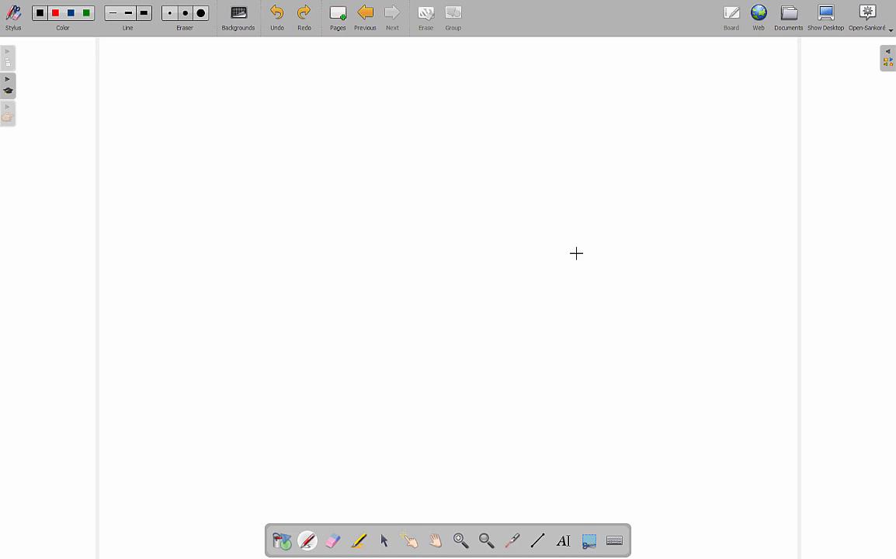
pyautogui.moveTo(559, 254)
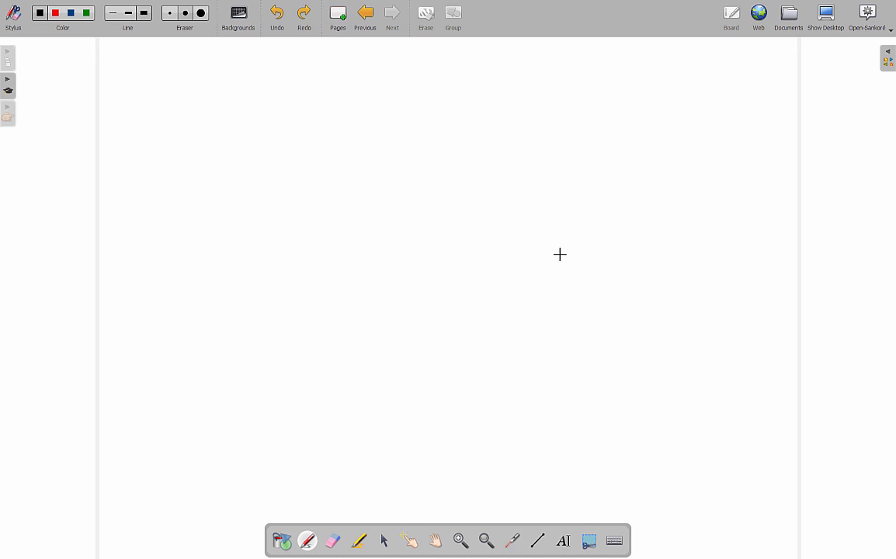